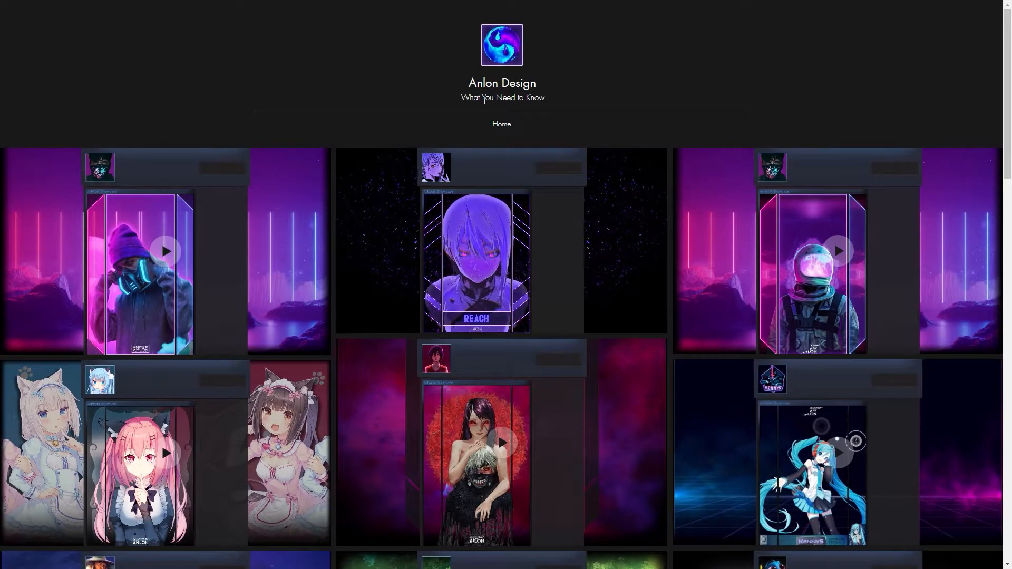
mouse_move(497, 141)
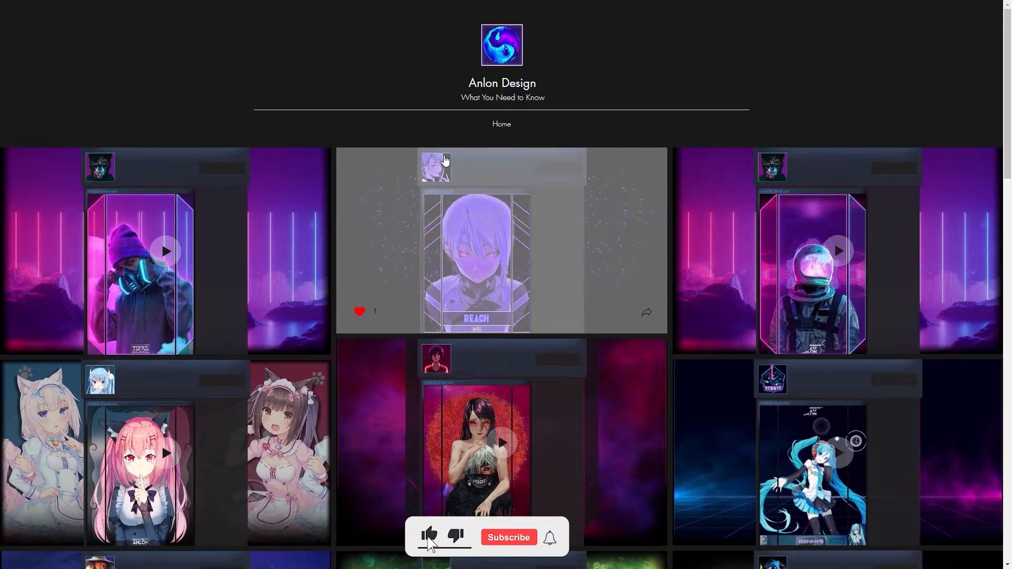
Browse the Gifs folder and preview the Left.gif artwork file.
click(508, 537)
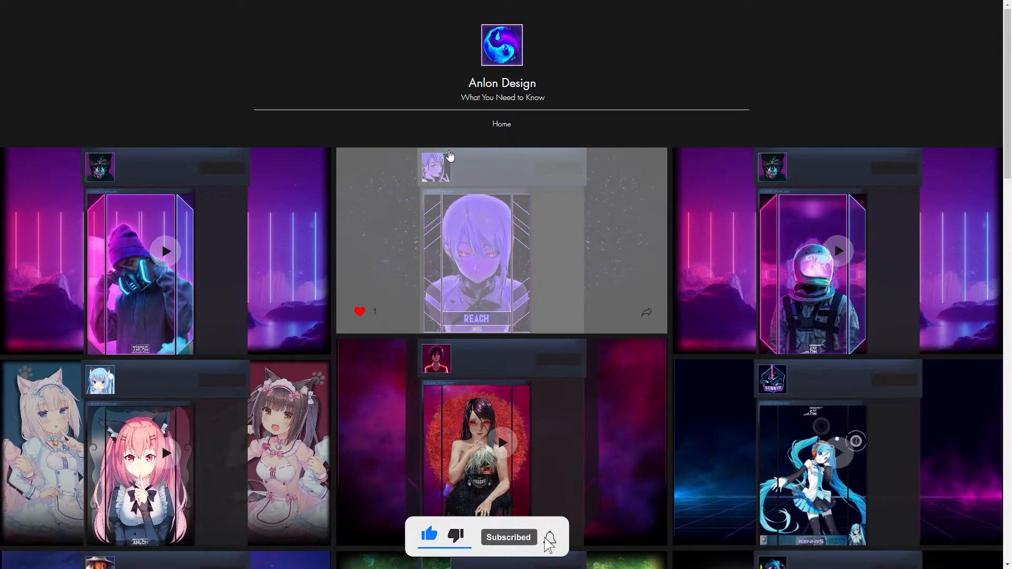
click(548, 537)
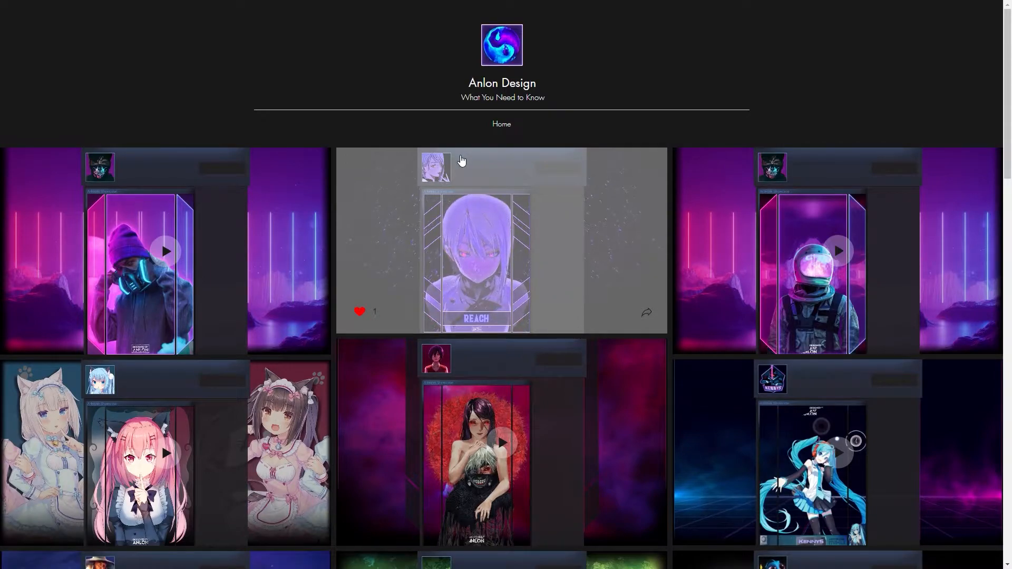
mouse_move(445, 161)
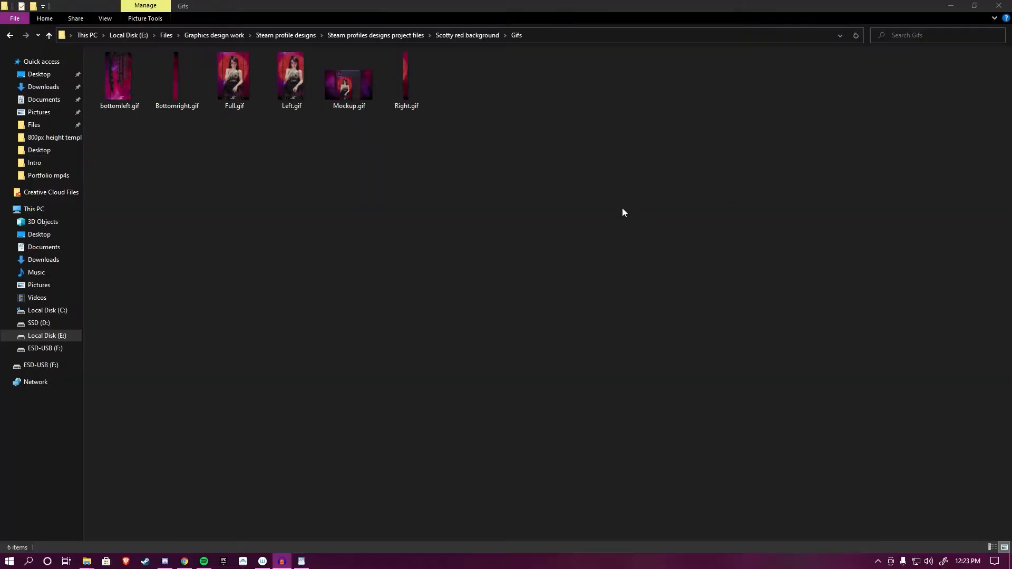
mouse_move(631, 209)
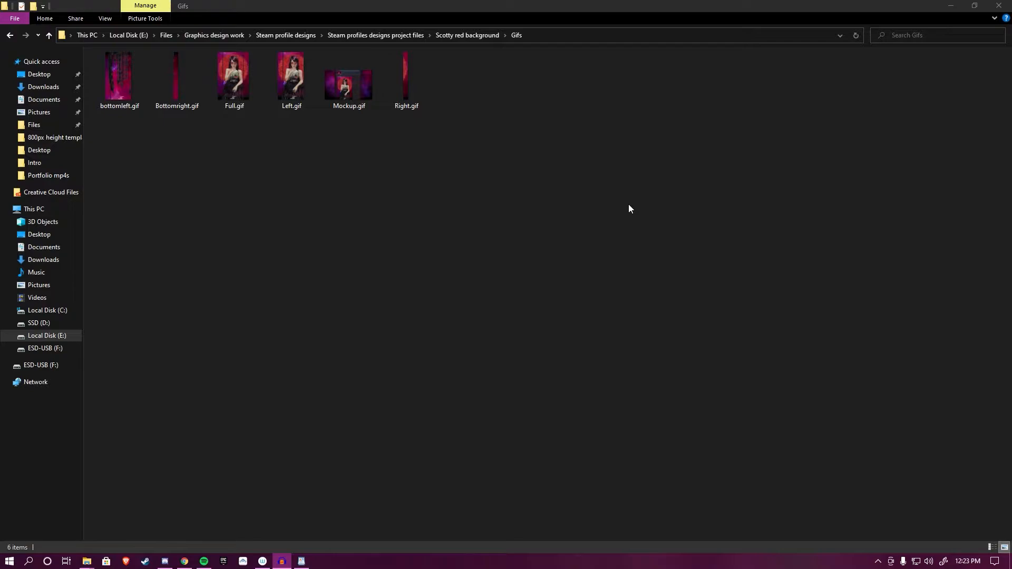
mouse_move(629, 207)
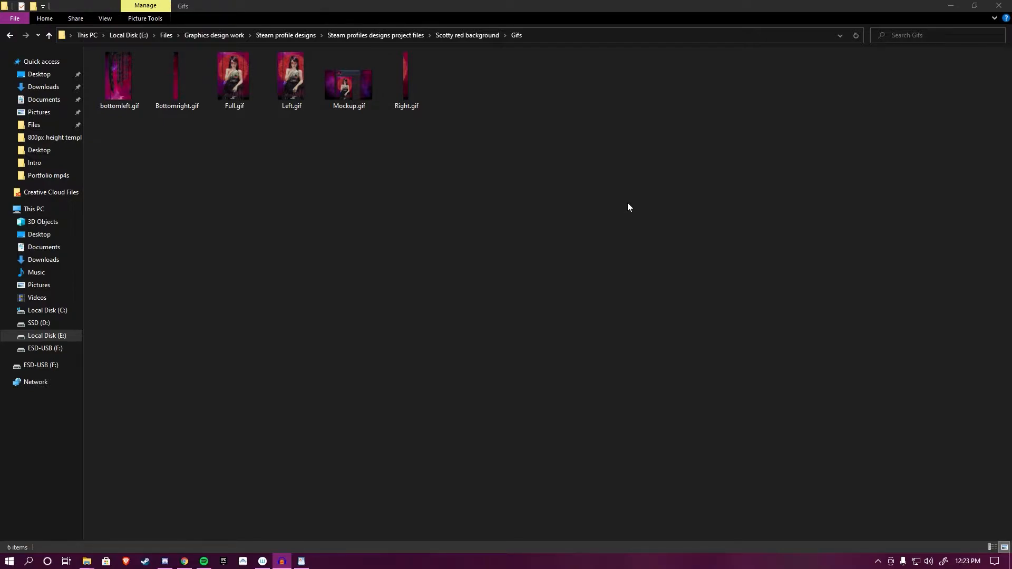
mouse_move(307, 155)
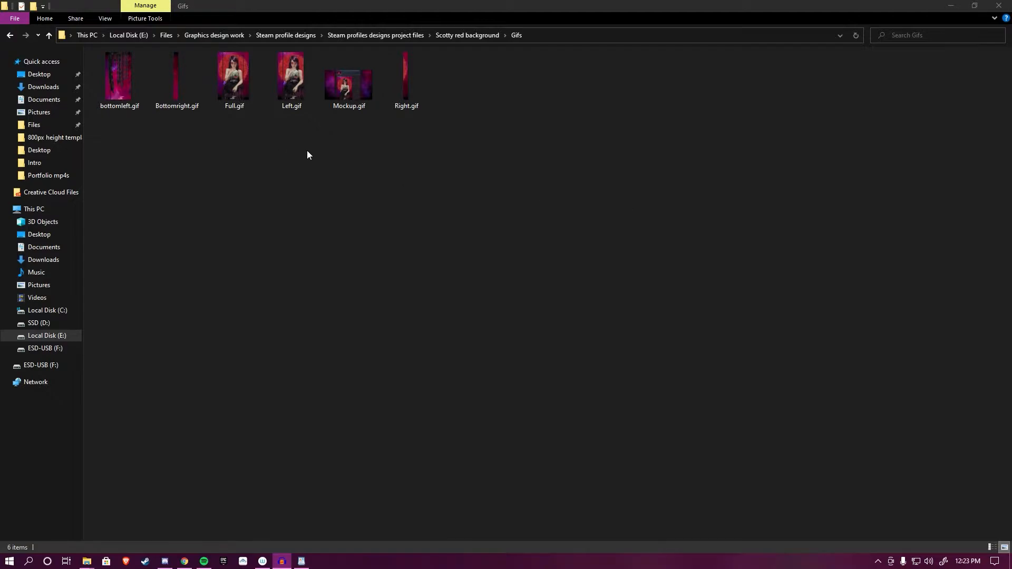
click(291, 77)
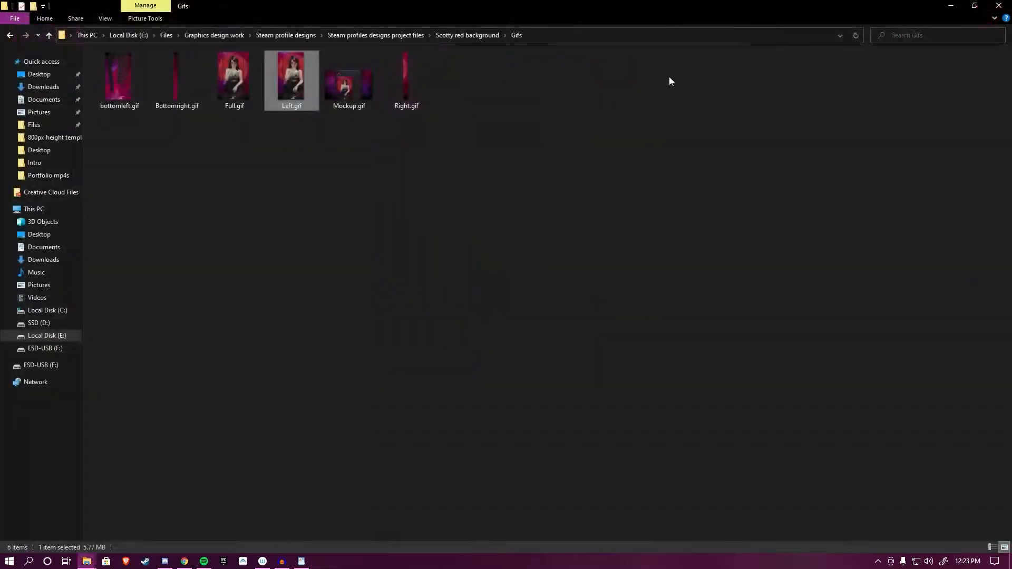
double_click(406, 77)
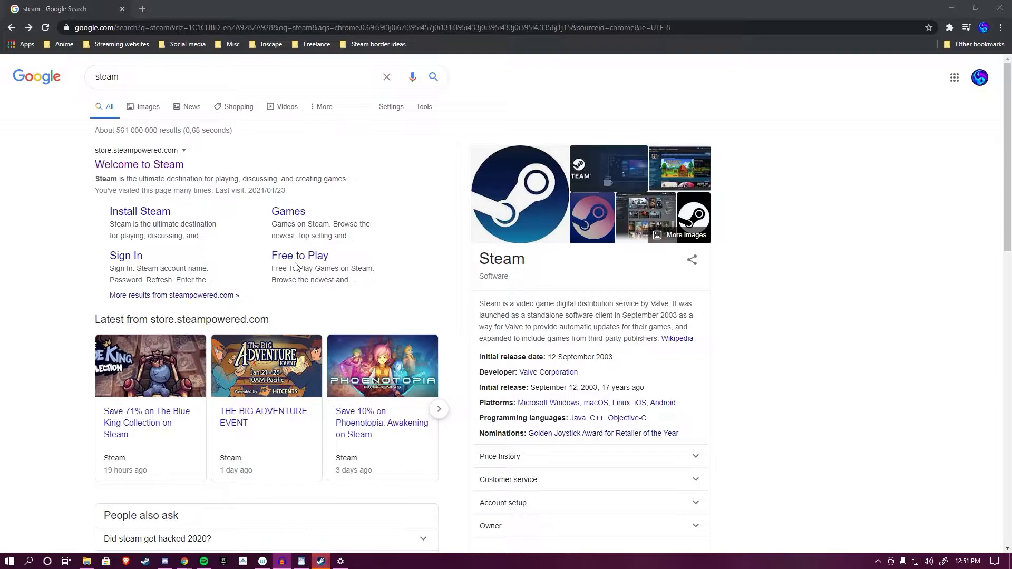
Reach the Steam profile's empty Artwork page from the Google result.
click(140, 164)
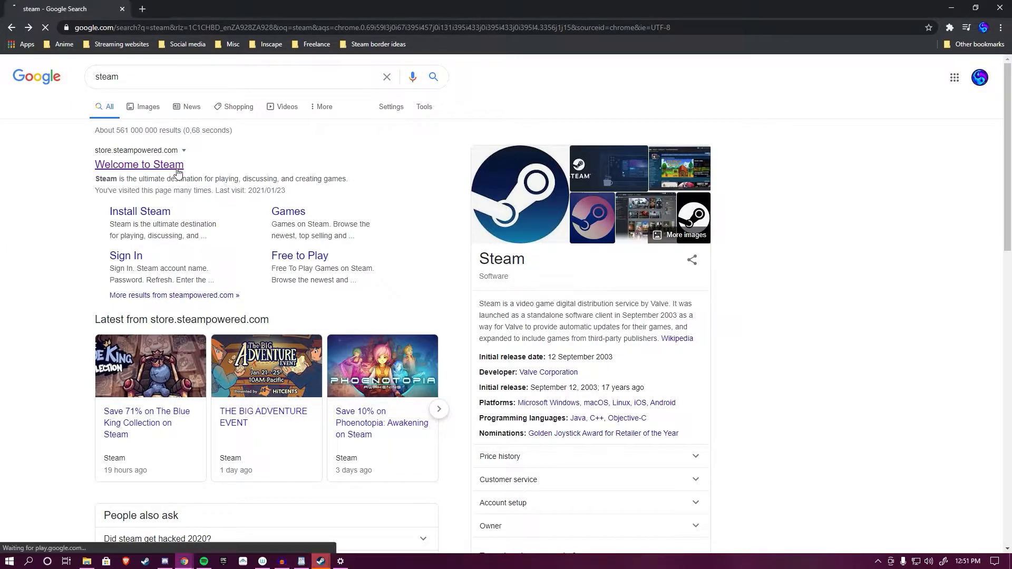
click(139, 164)
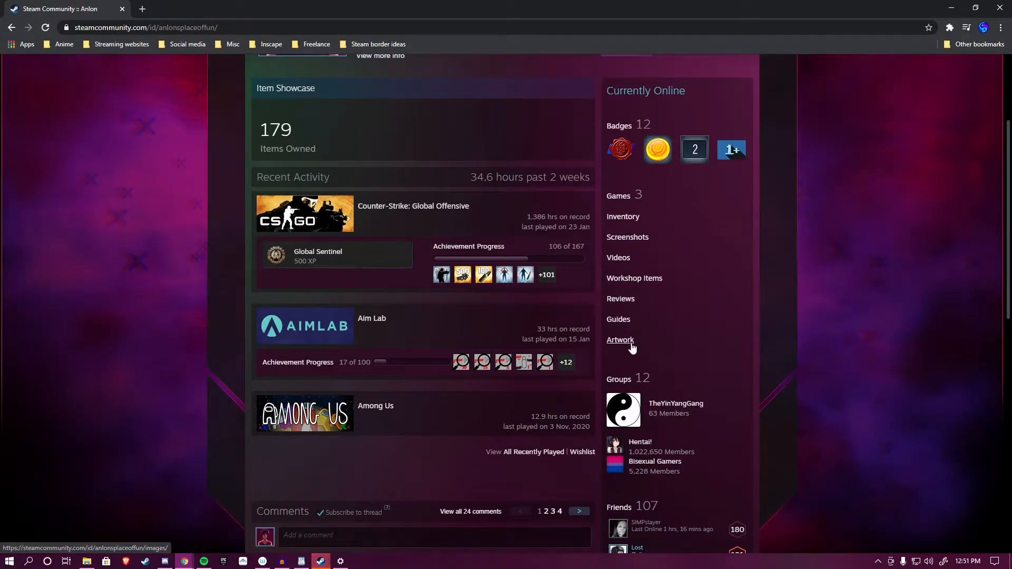
click(619, 340)
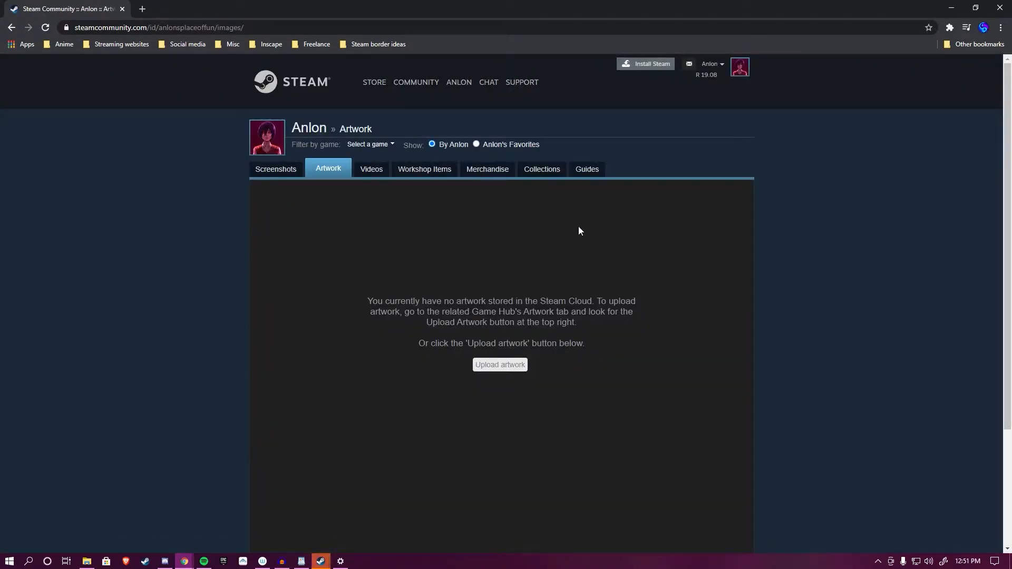
mouse_move(582, 386)
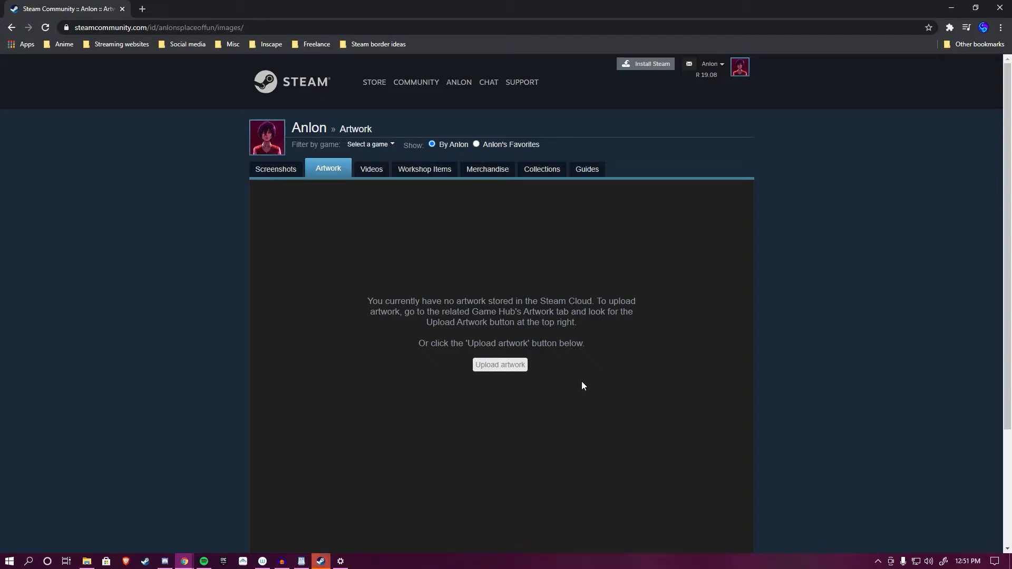
mouse_move(553, 361)
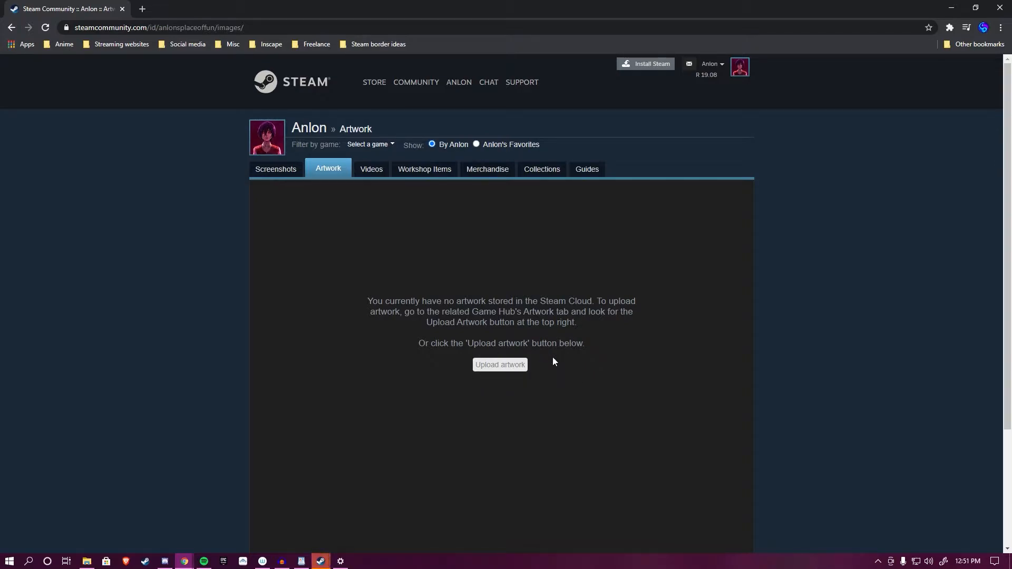
mouse_move(515, 382)
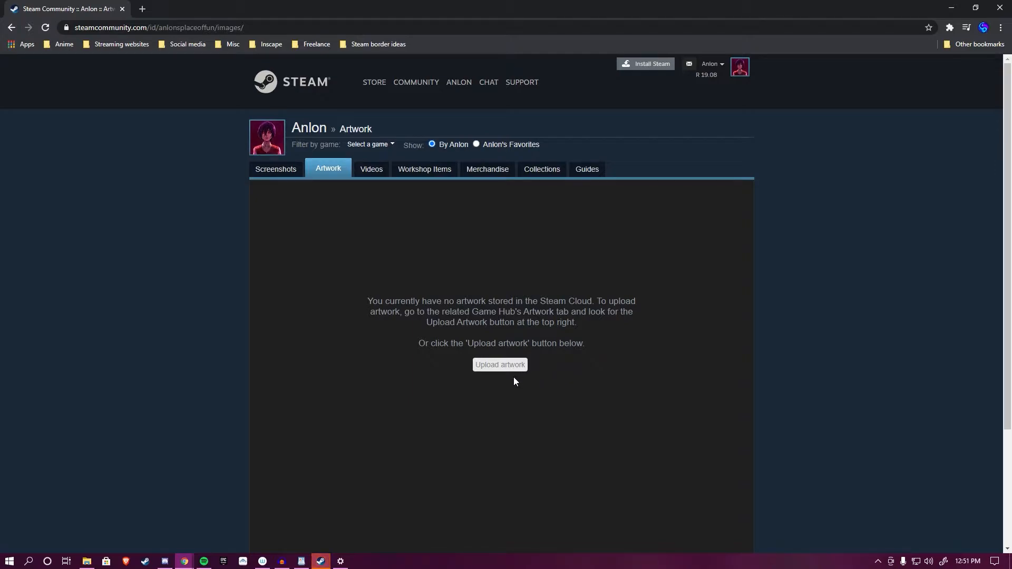
mouse_move(648, 180)
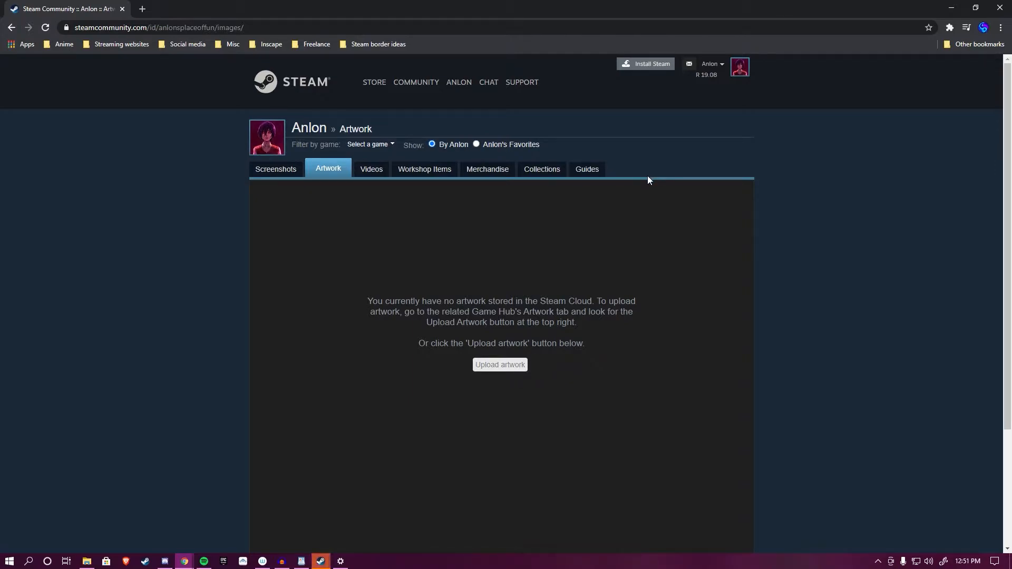
Start a new artwork upload marked as not game-specific.
click(499, 364)
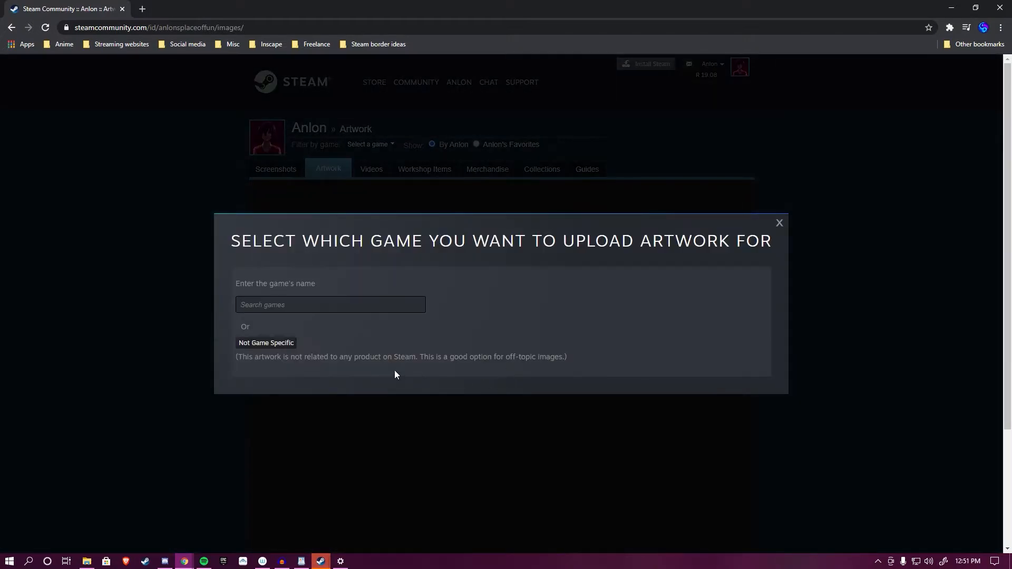
click(266, 342)
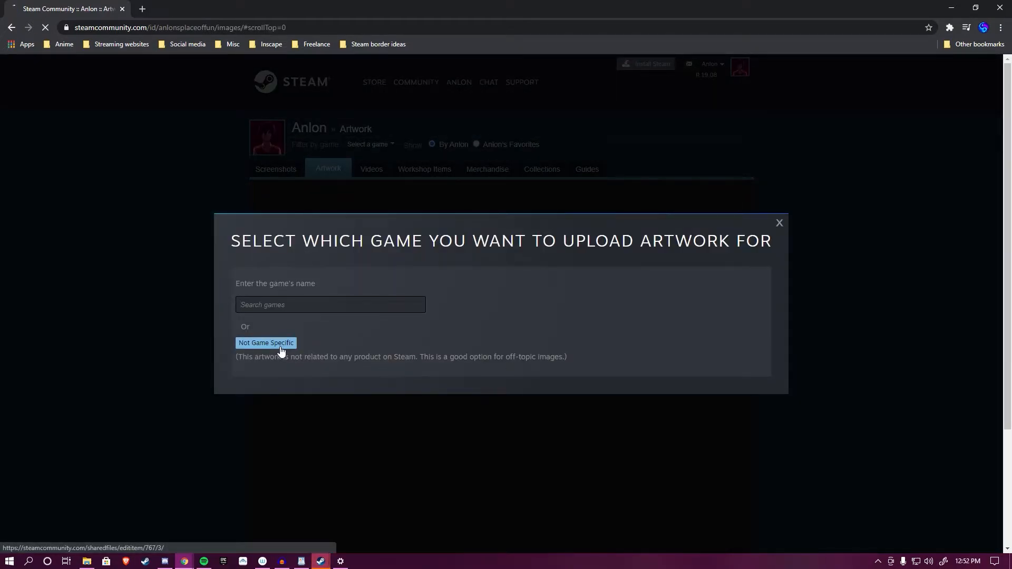
click(265, 342)
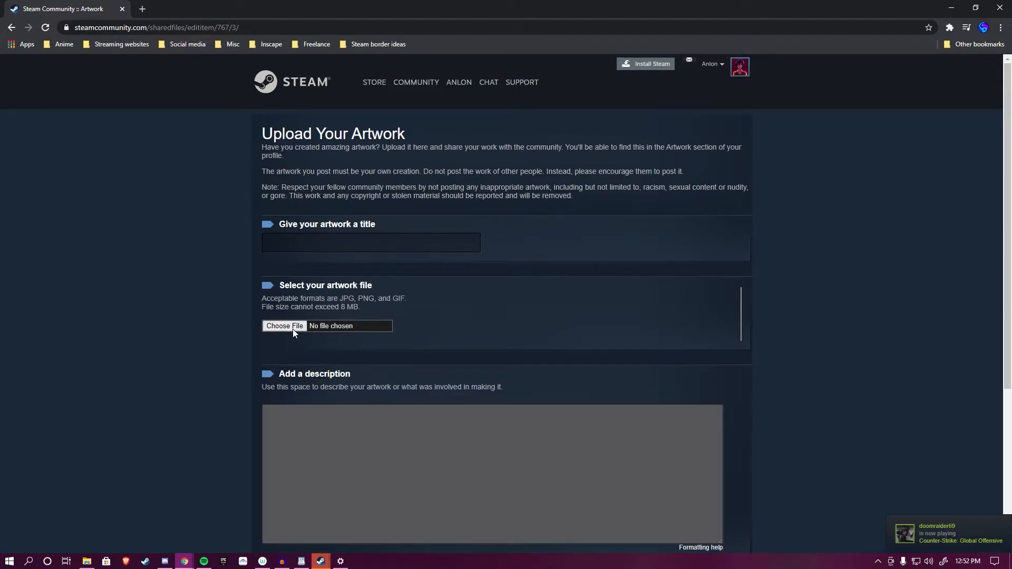
Choose Left.gif from the Gifs folder as the artwork file.
click(283, 325)
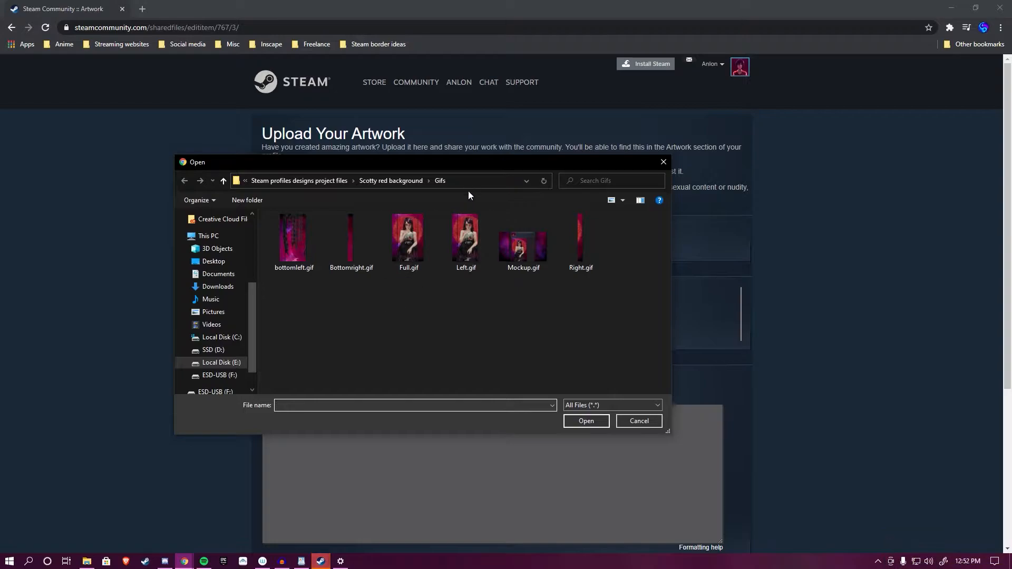
mouse_move(461, 199)
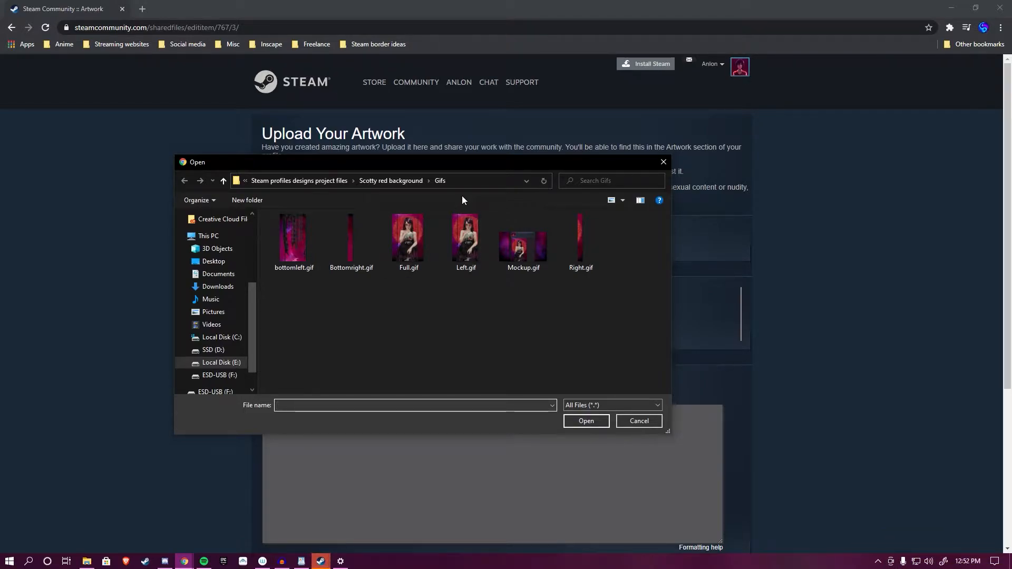
click(413, 405)
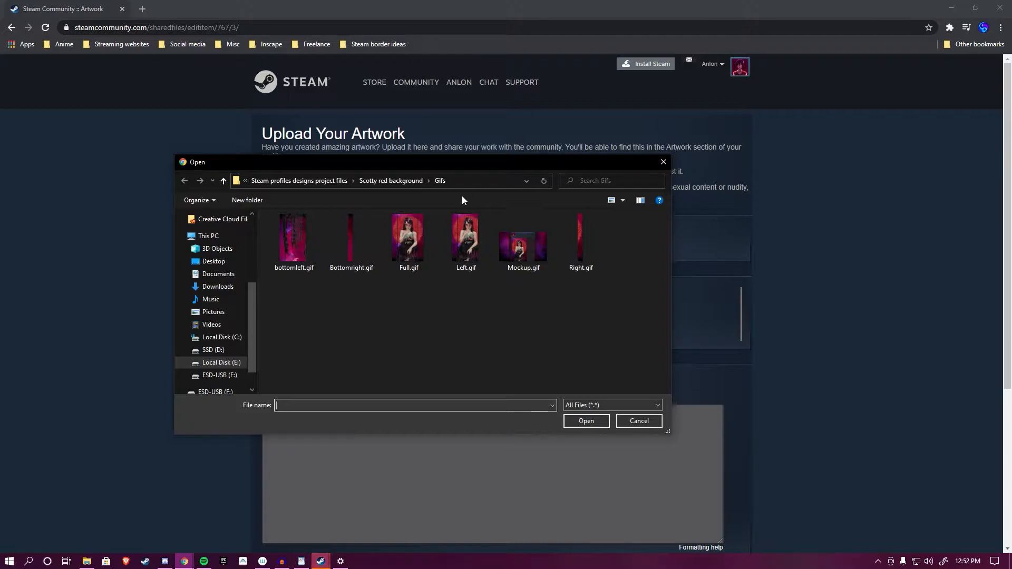
double_click(465, 235)
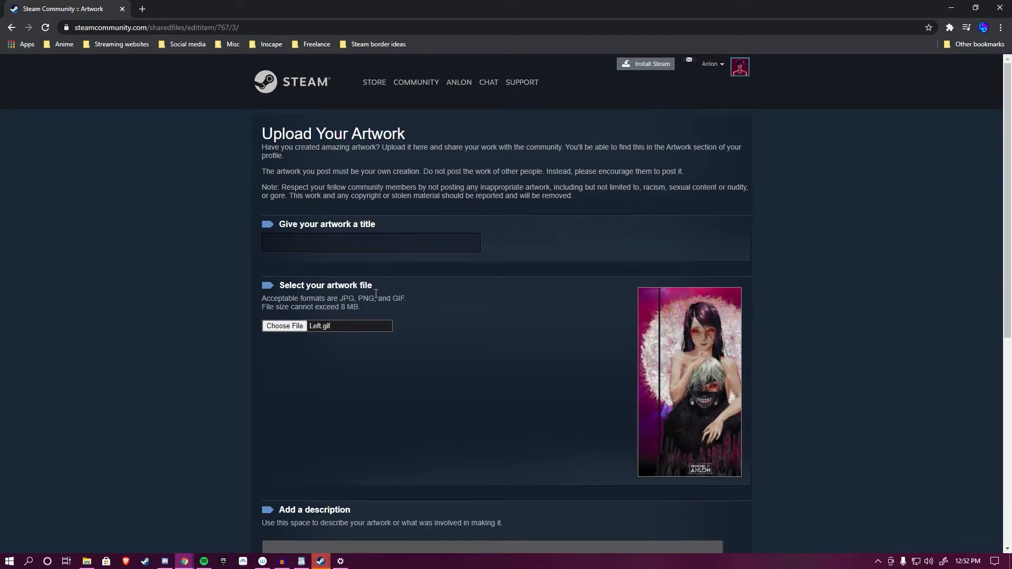
Title the artwork '.' and certify it as self-created.
click(370, 242)
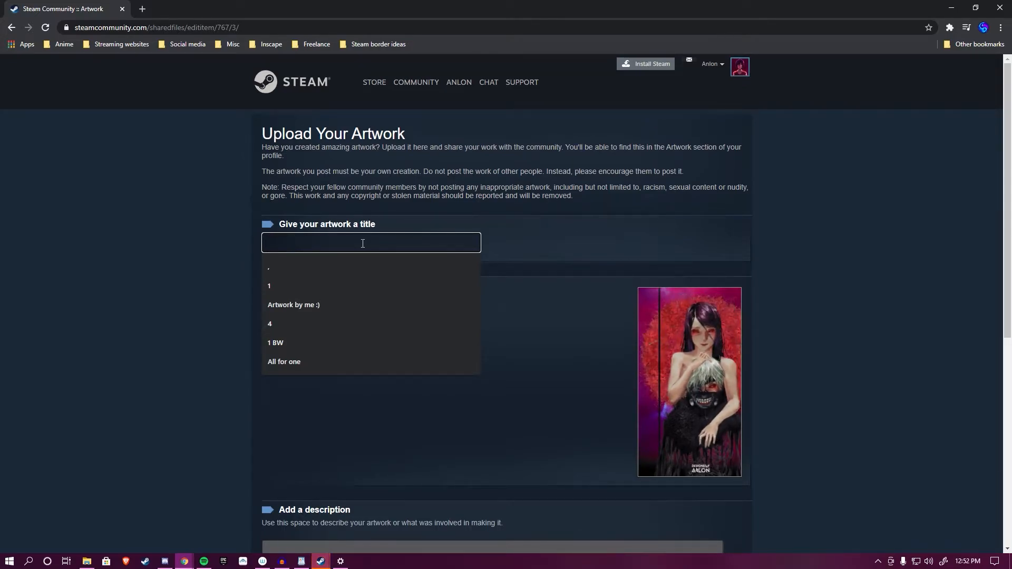
click(269, 267)
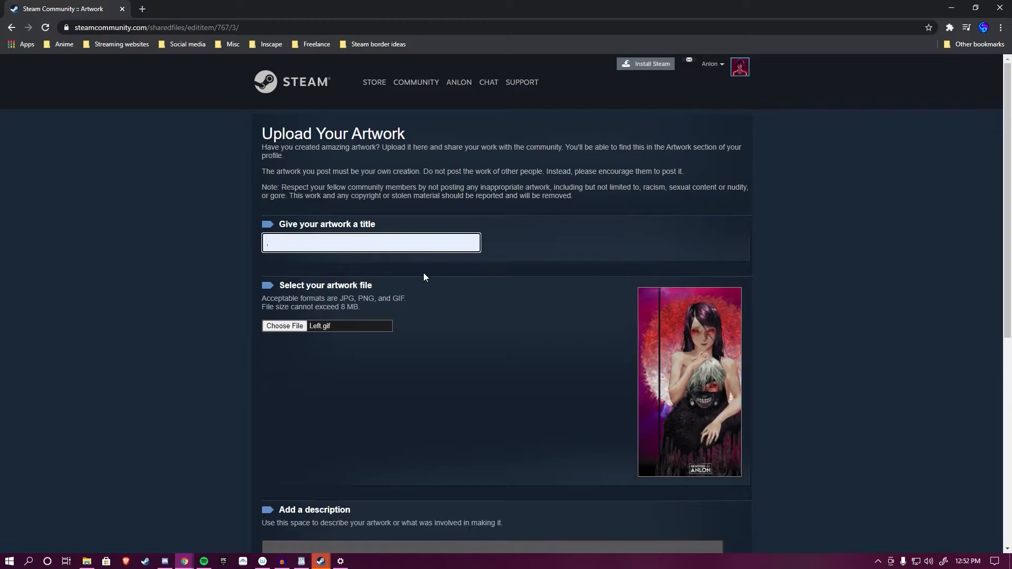
scroll(down, 3)
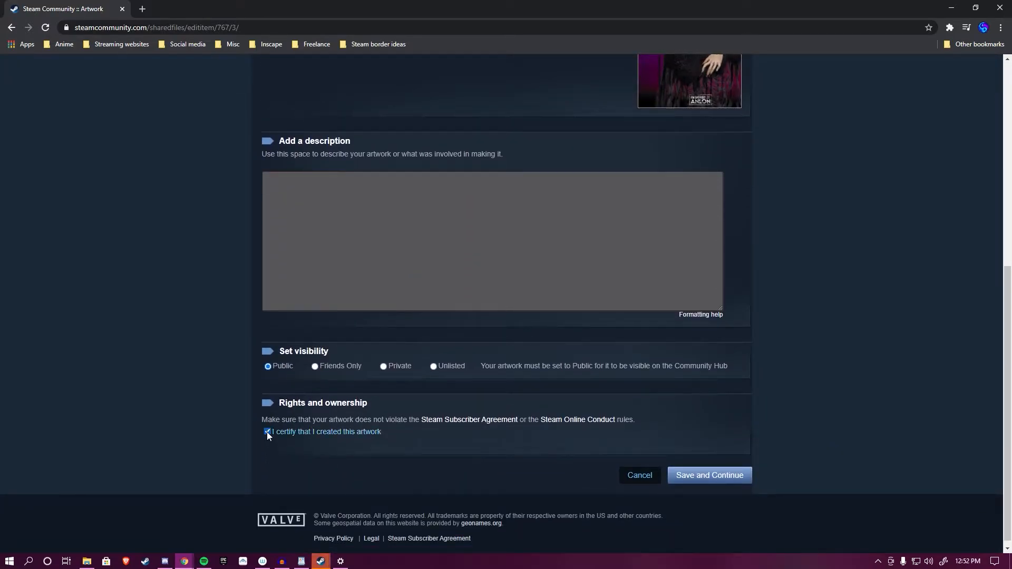
click(267, 431)
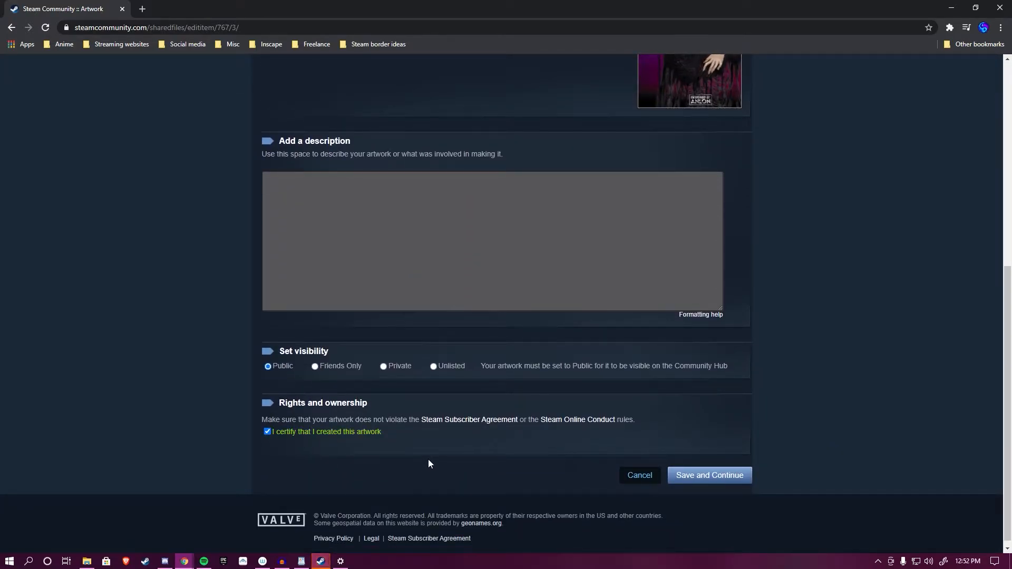
mouse_move(467, 428)
text(.)
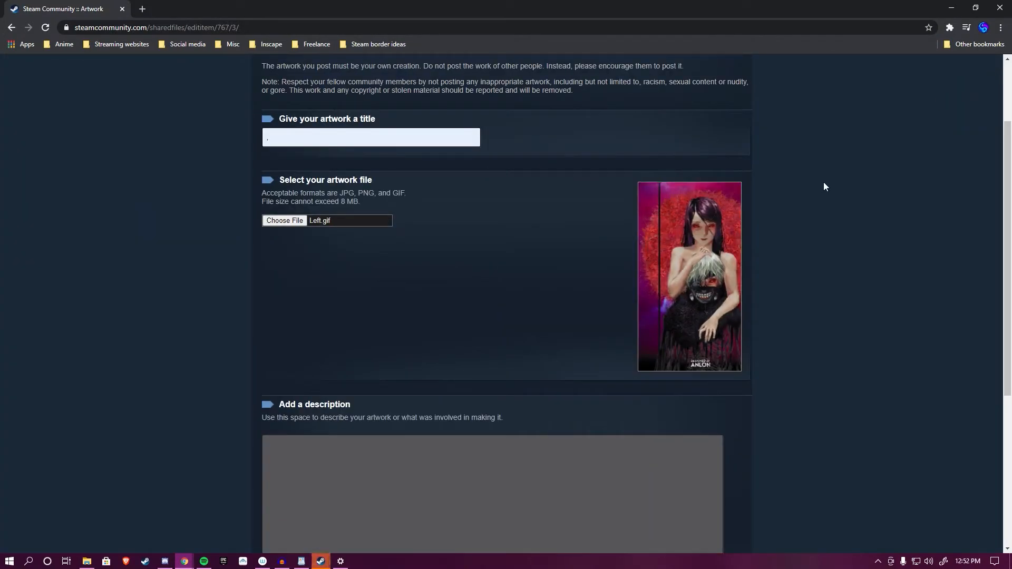
Set image_width to 999999 via the DevTools console script.
key(f12)
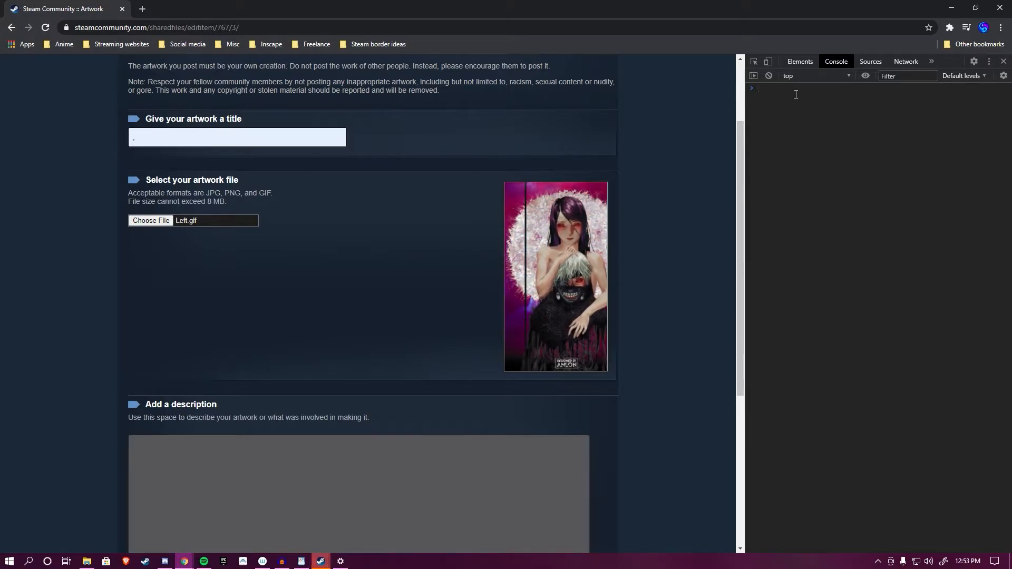
text(document.getElementsByName("image_width")[0].value = 999999;document.getElementsByName("image_height")[0].value = 1;)
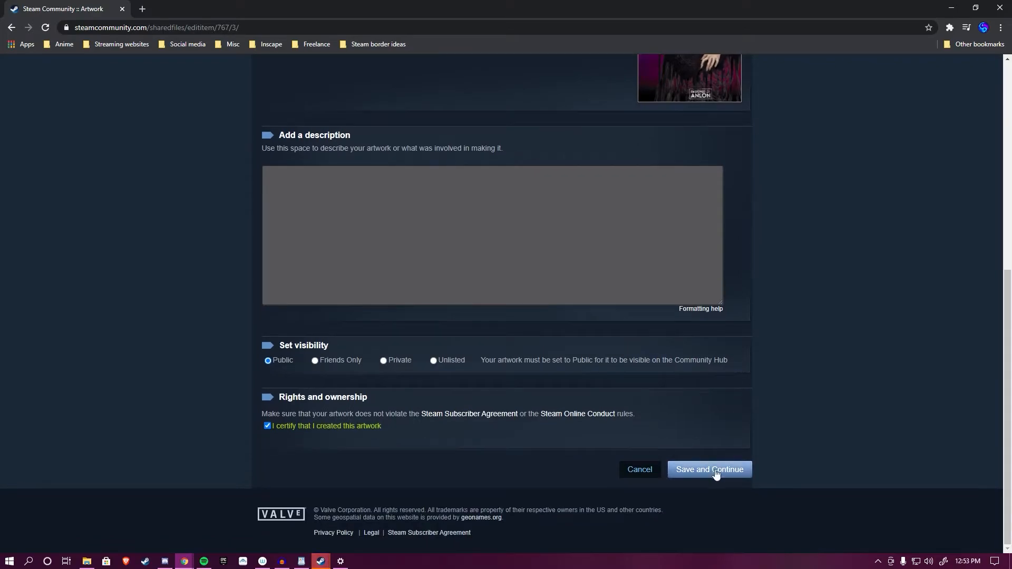
Submit the left artwork and choose Right.gif for a second upload.
click(709, 469)
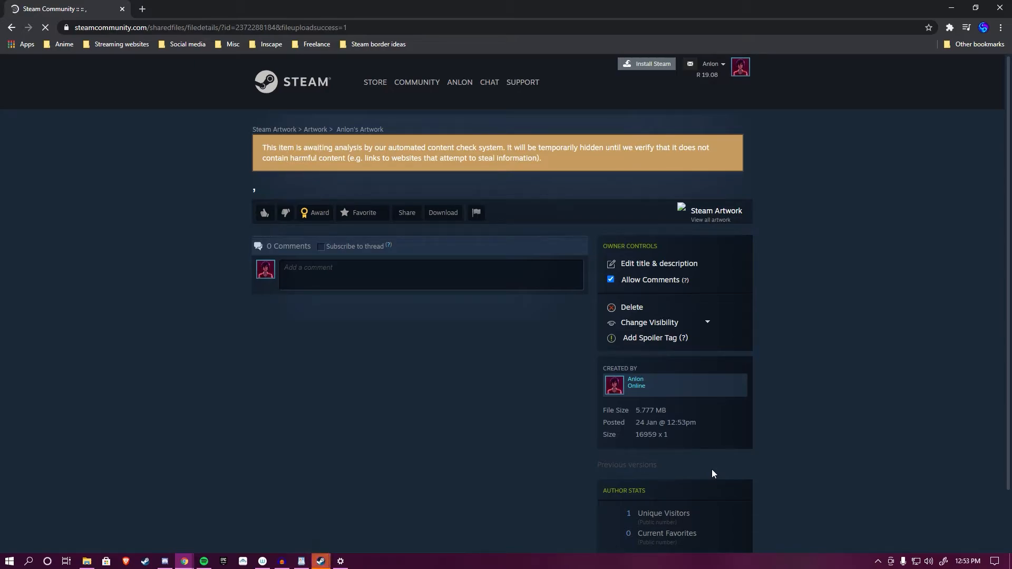
mouse_move(658, 428)
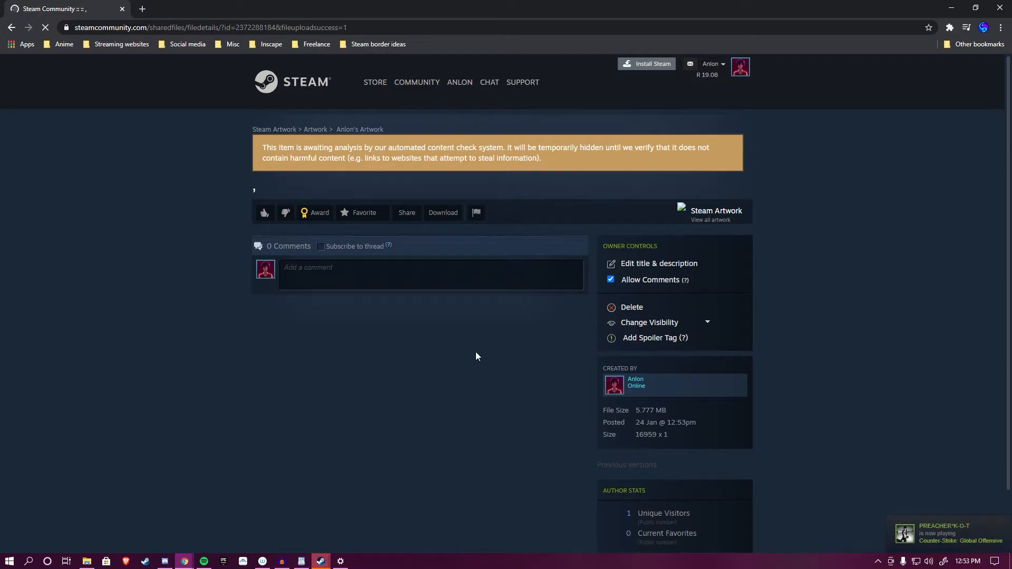
click(11, 27)
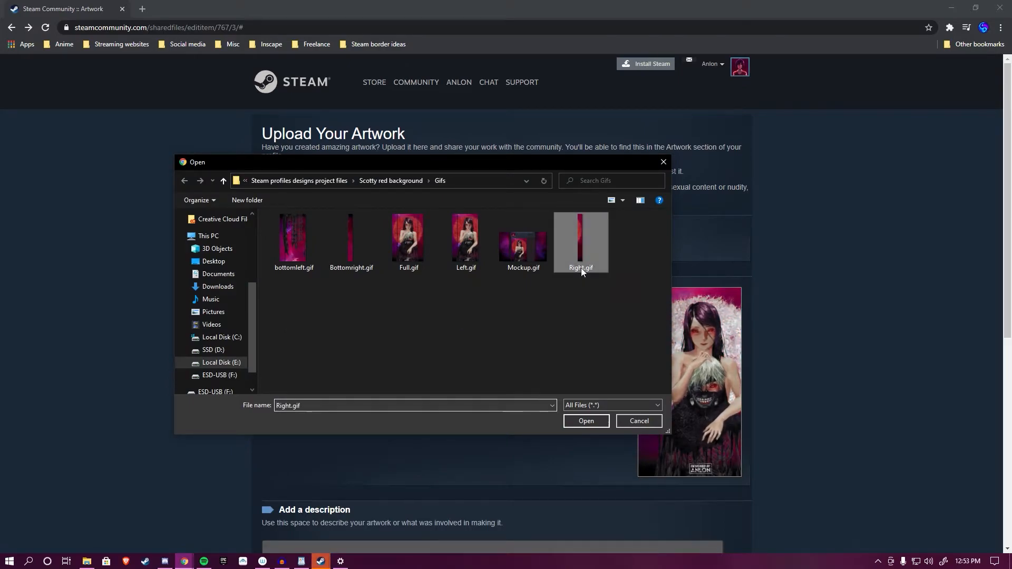
click(585, 421)
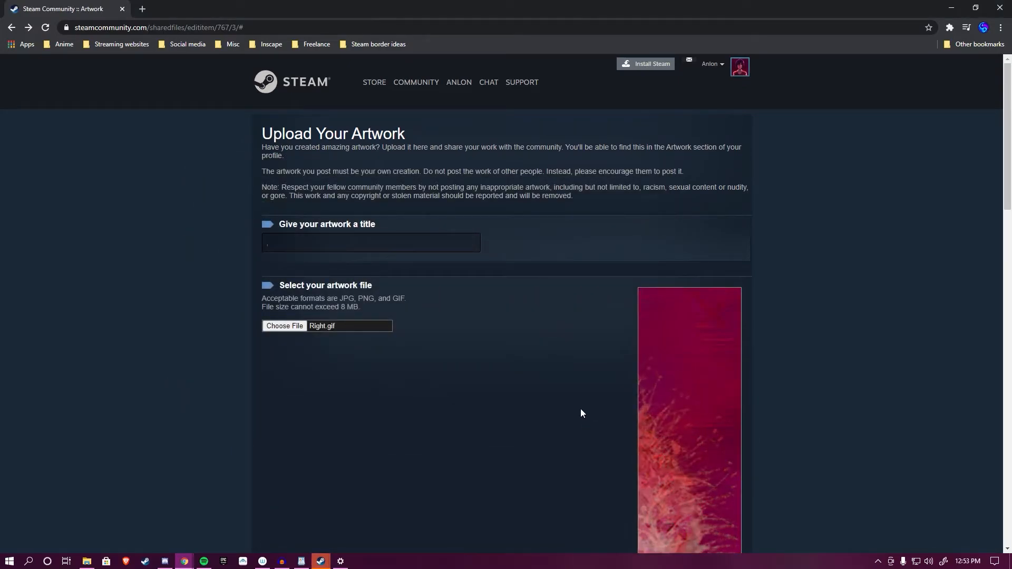
mouse_move(521, 373)
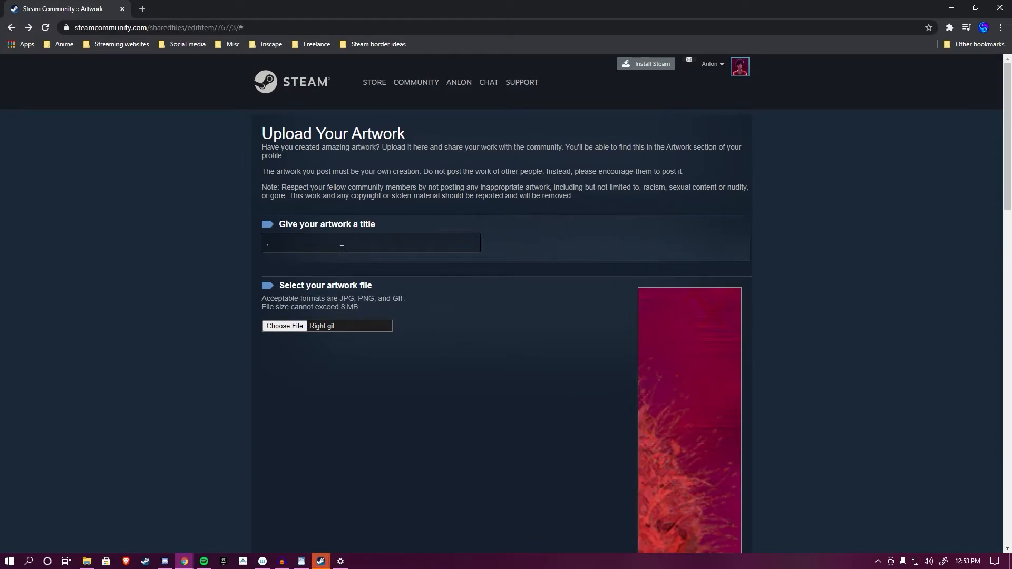
Fill in the Right.gif upload form's title and lower fields.
click(370, 242)
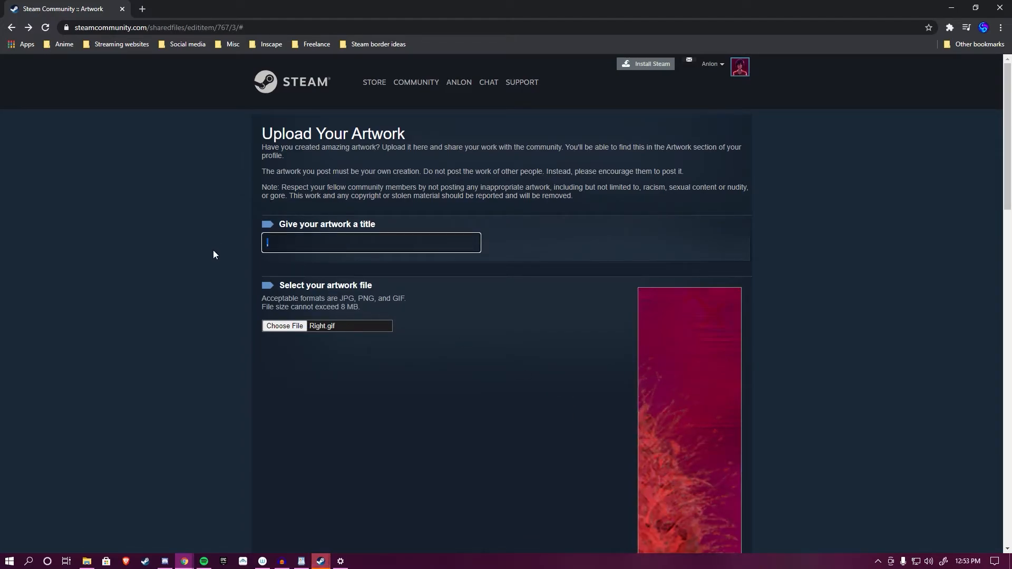
scroll(down, 3)
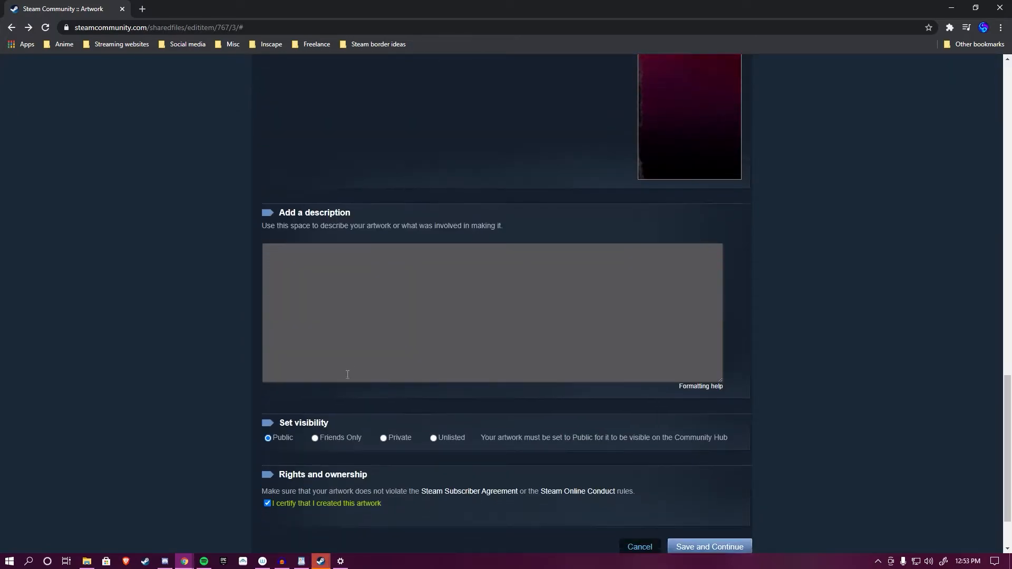
scroll(down, 3)
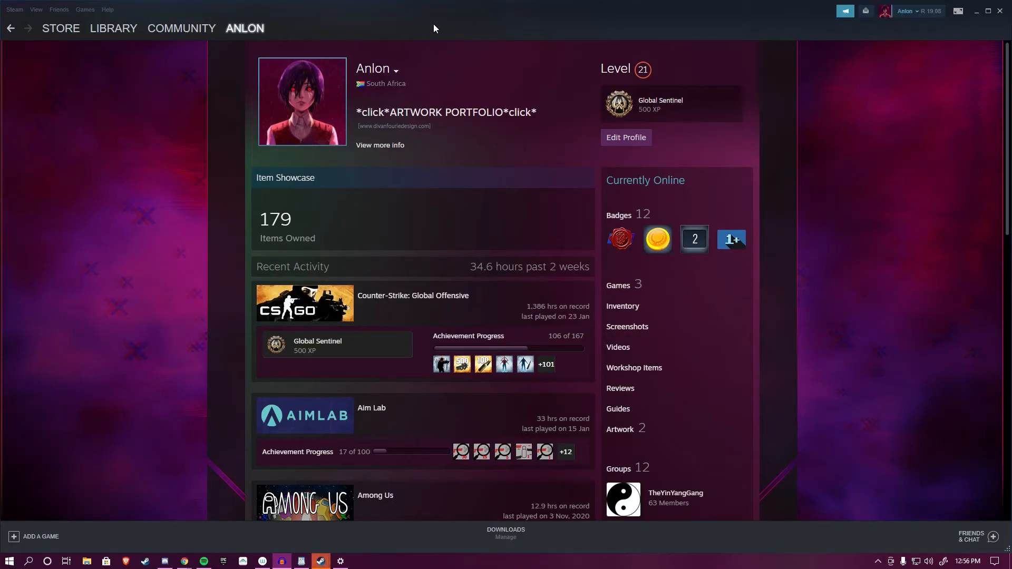
mouse_move(479, 123)
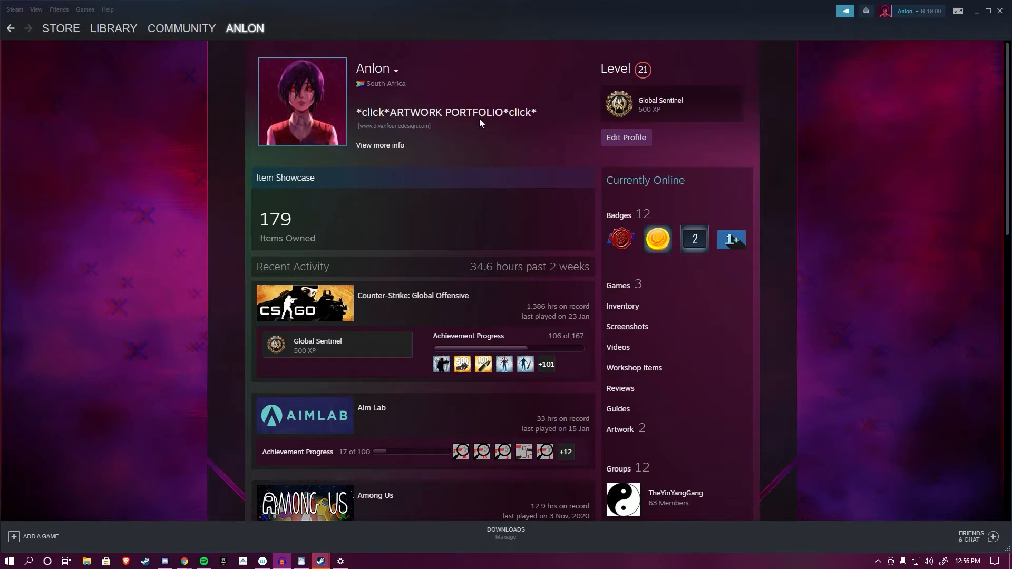
mouse_move(625, 137)
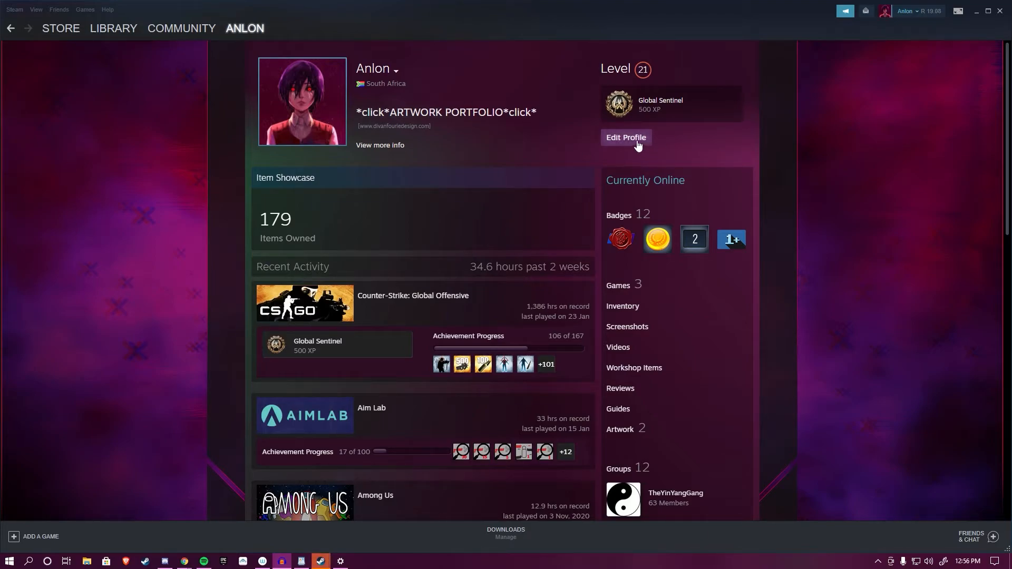
Show the Featured Showcase settings in the profile editor.
click(623, 137)
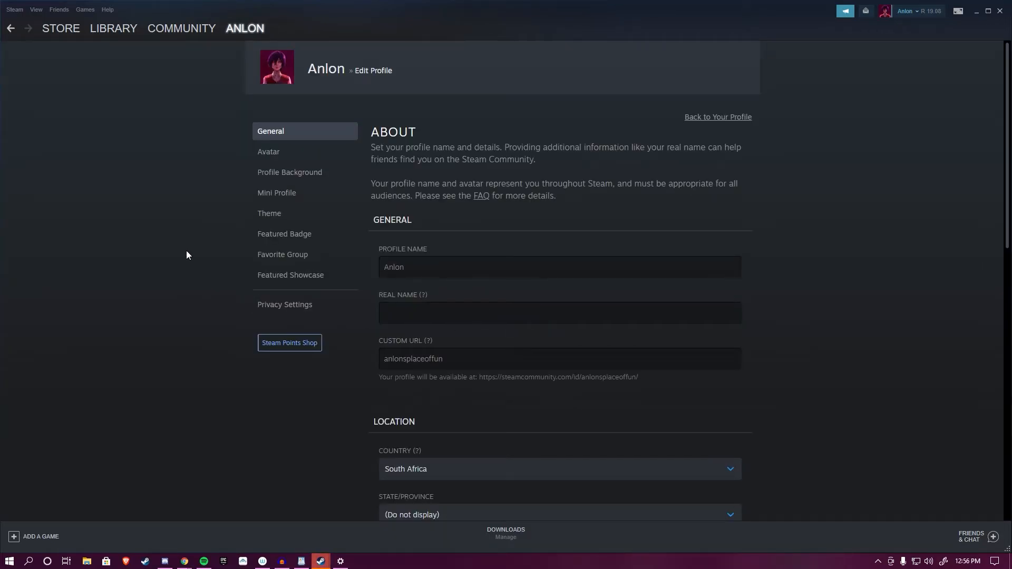
mouse_move(295, 274)
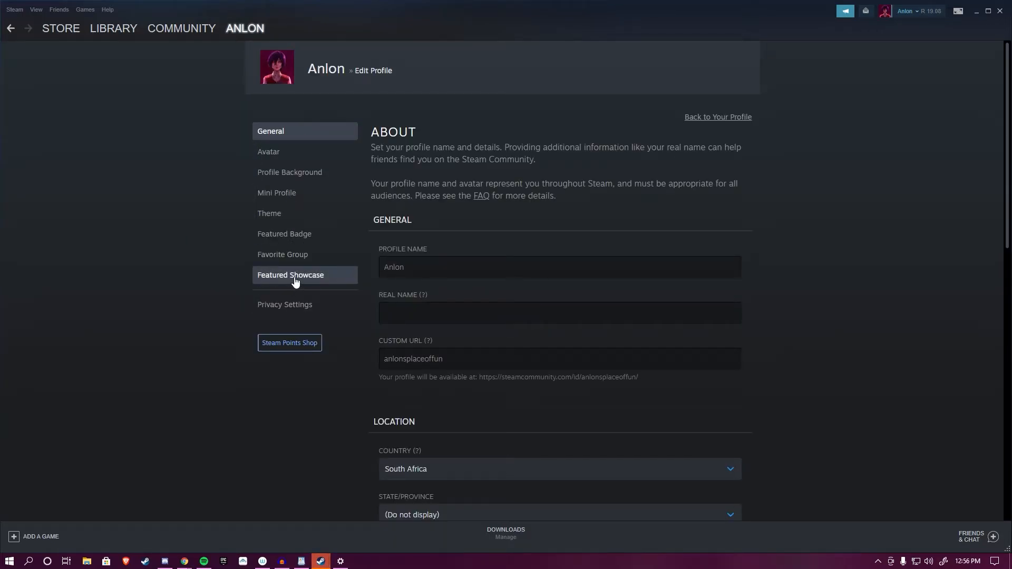
click(290, 274)
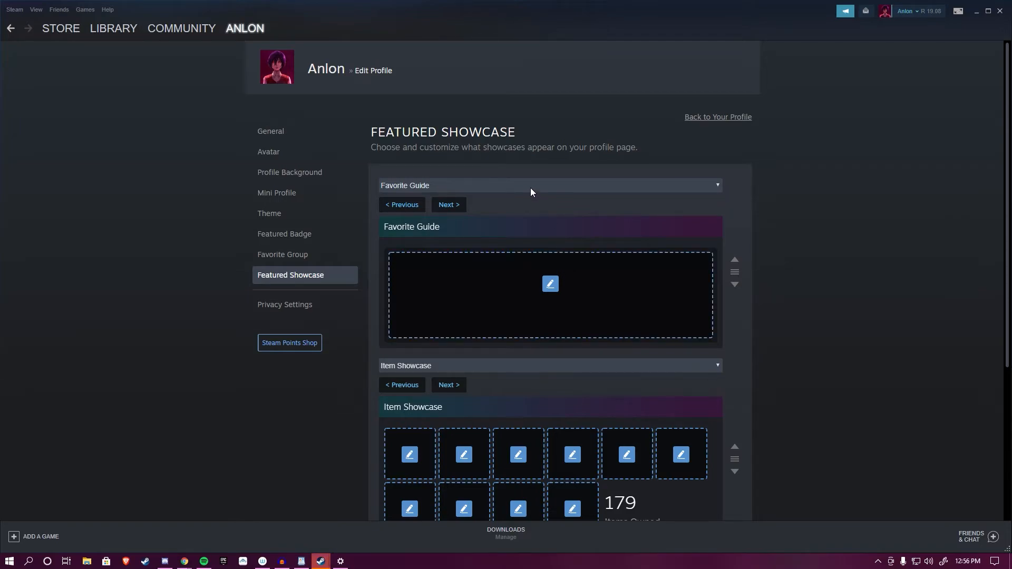
Switch the first featured showcase to Artwork Showcase.
click(548, 185)
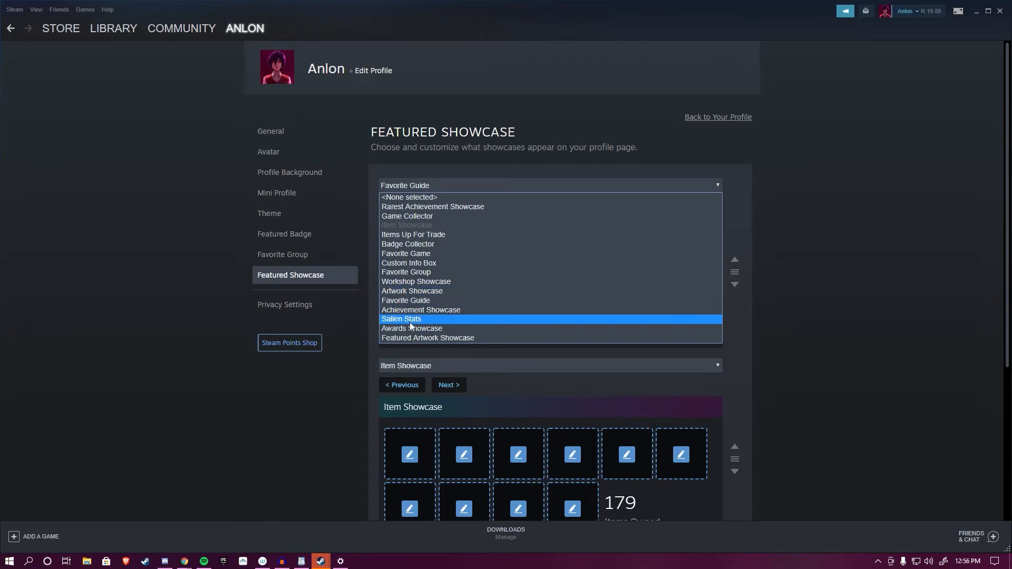
mouse_move(427, 338)
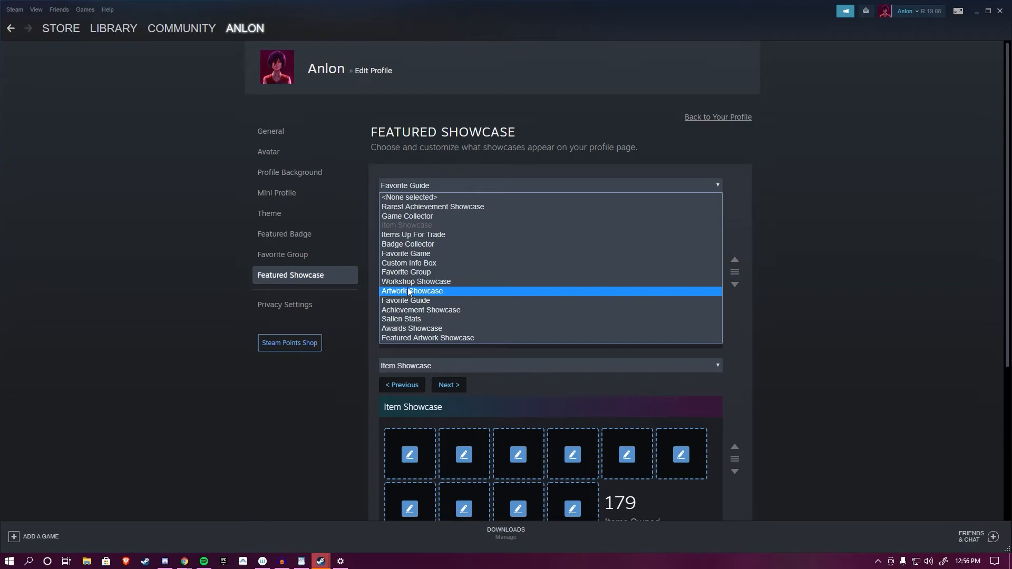
mouse_move(409, 297)
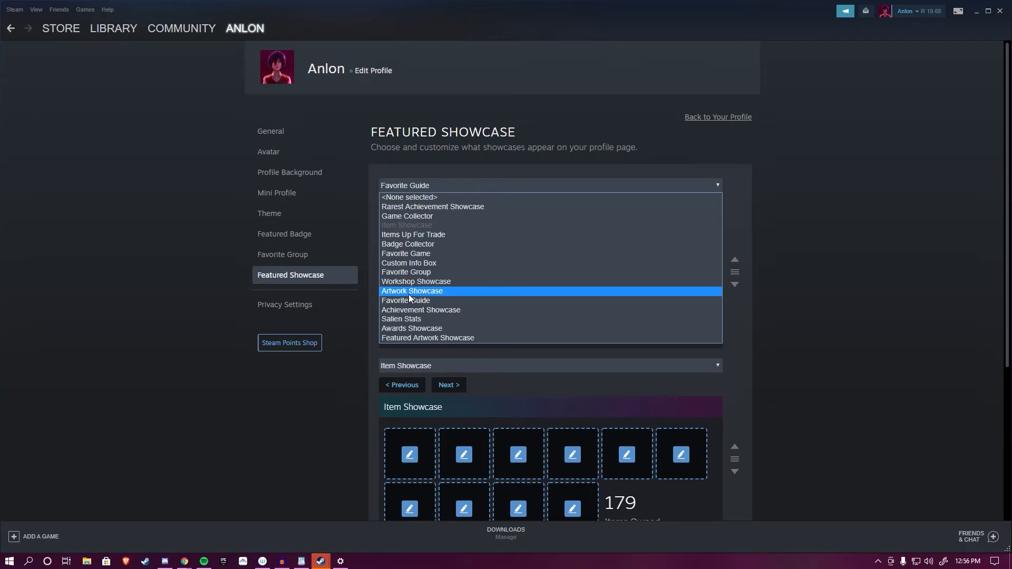
click(411, 291)
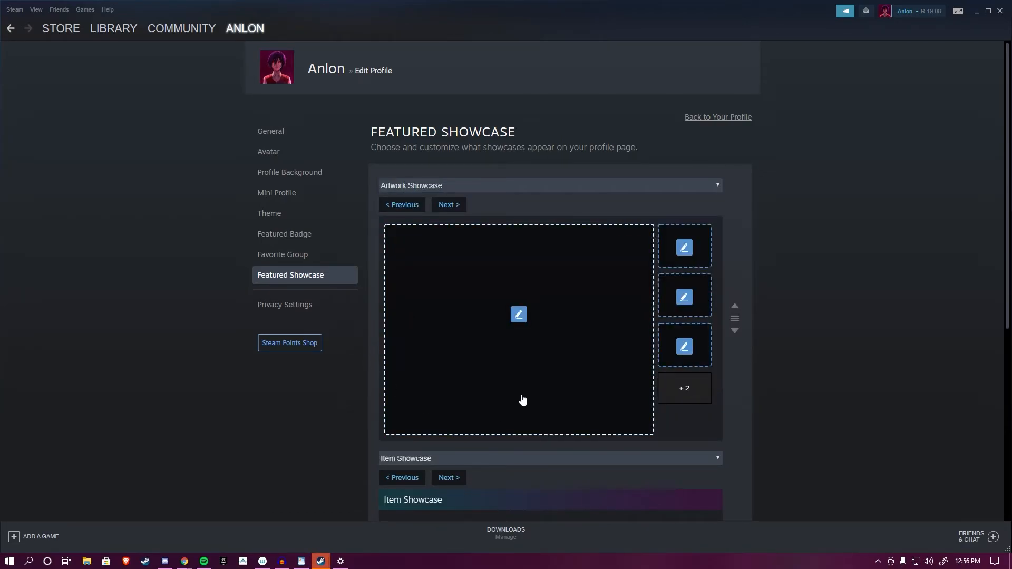
mouse_move(429, 332)
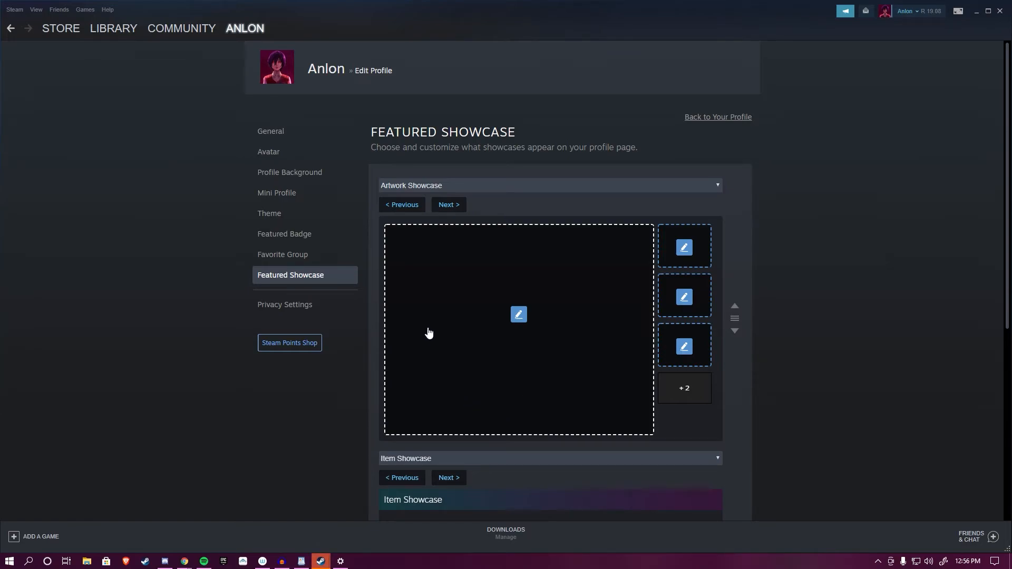
mouse_move(523, 372)
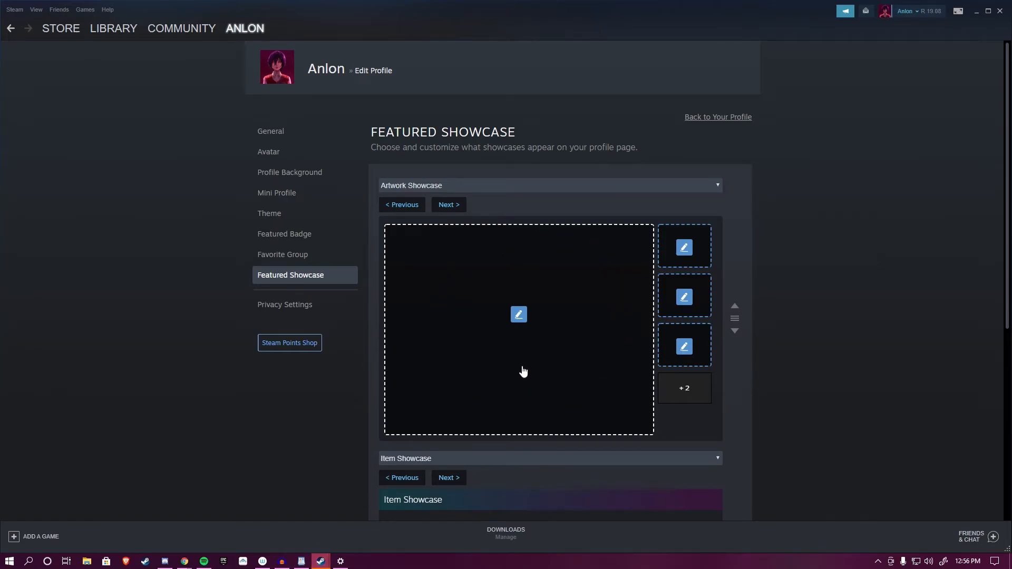
mouse_move(550, 424)
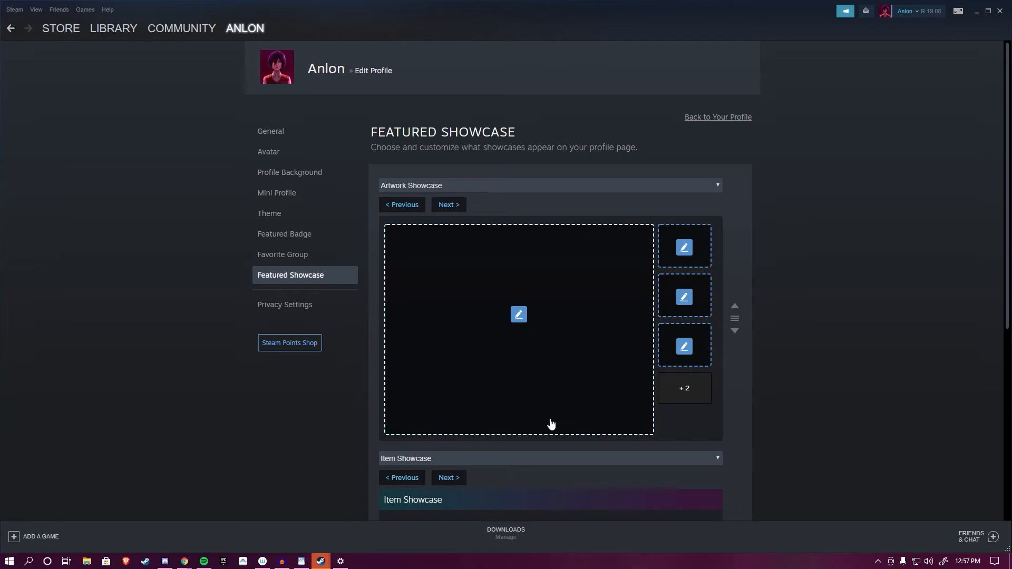
Bring up the image picker for the showcase's large artwork panel.
click(519, 314)
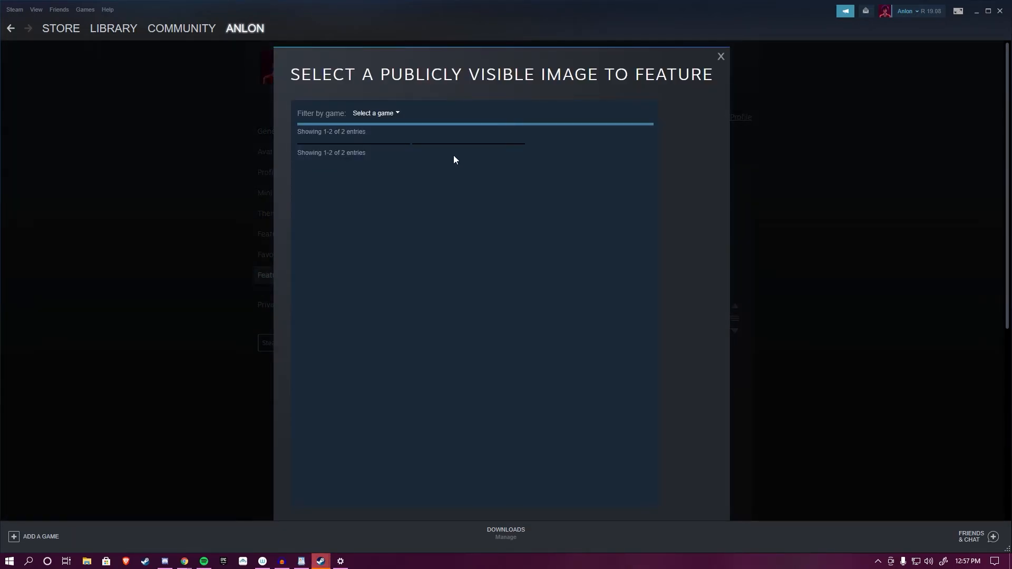
mouse_move(532, 197)
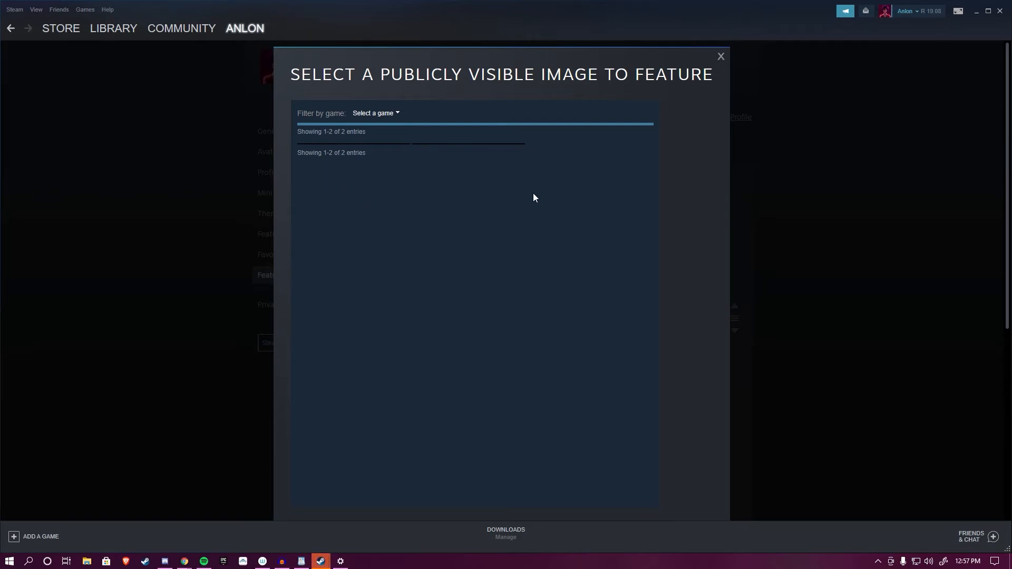
mouse_move(401, 157)
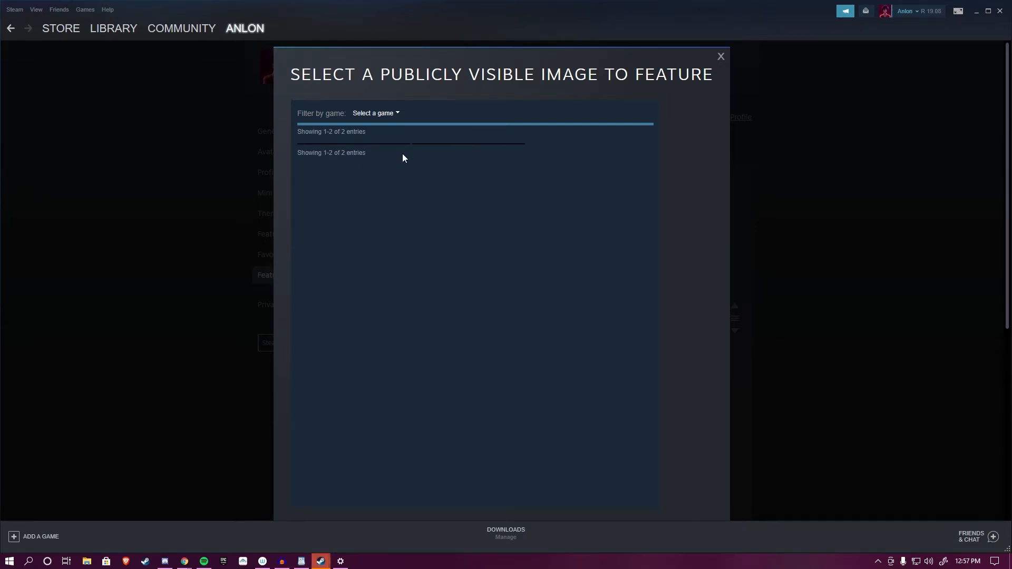
mouse_move(460, 151)
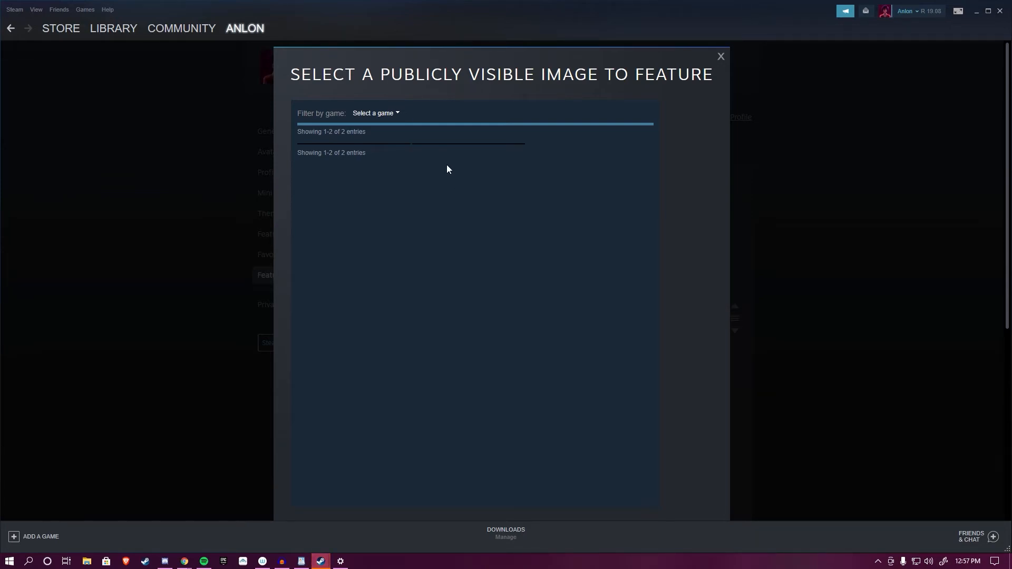
mouse_move(456, 148)
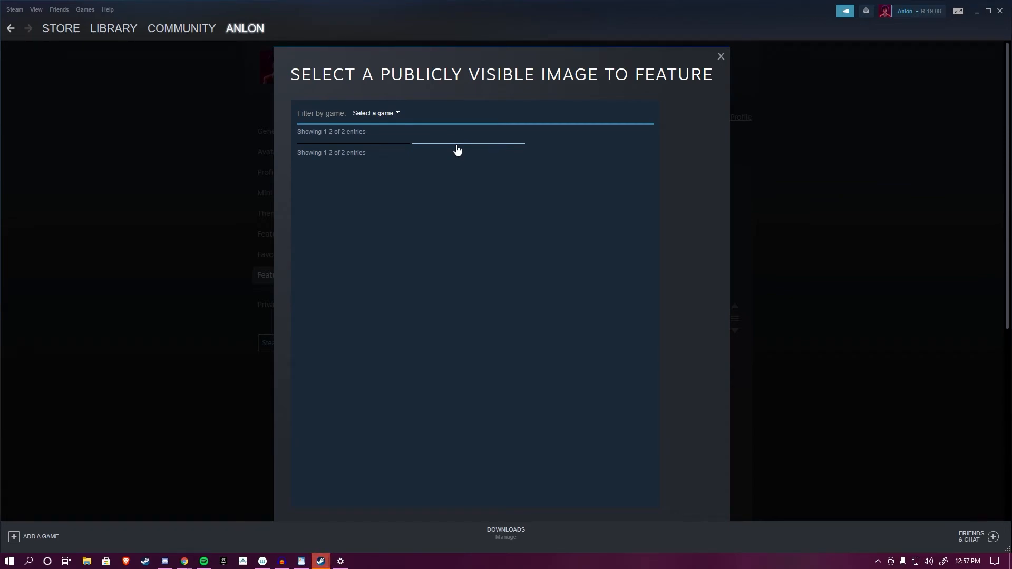
mouse_move(470, 148)
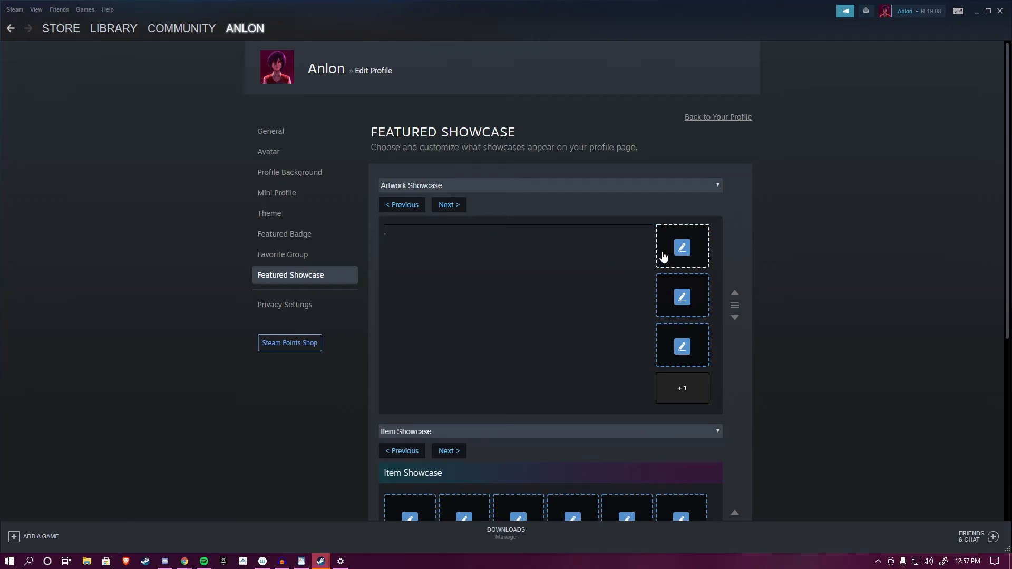
Save the Artwork Showcase edits and view the profile page.
click(681, 246)
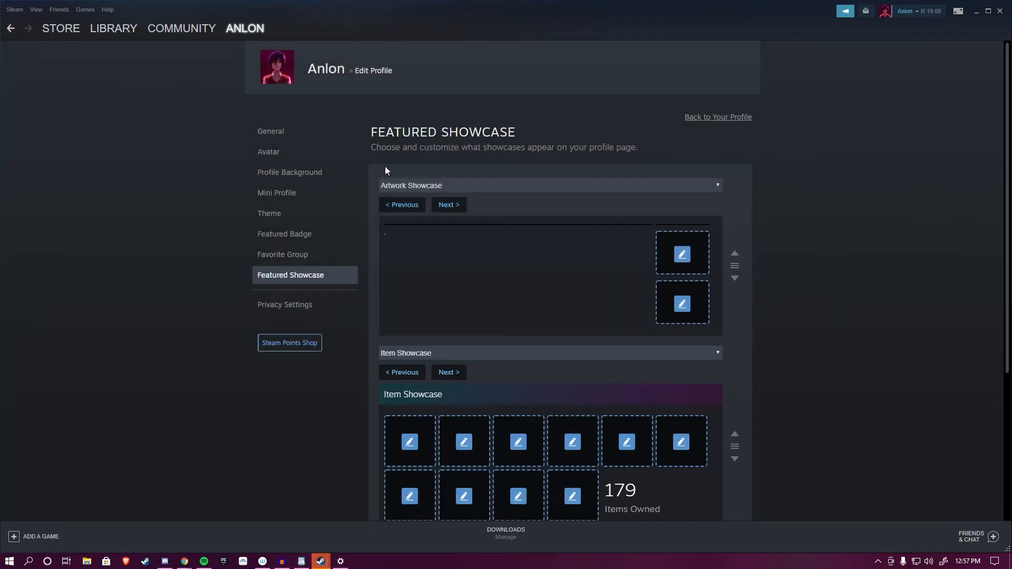
mouse_move(471, 233)
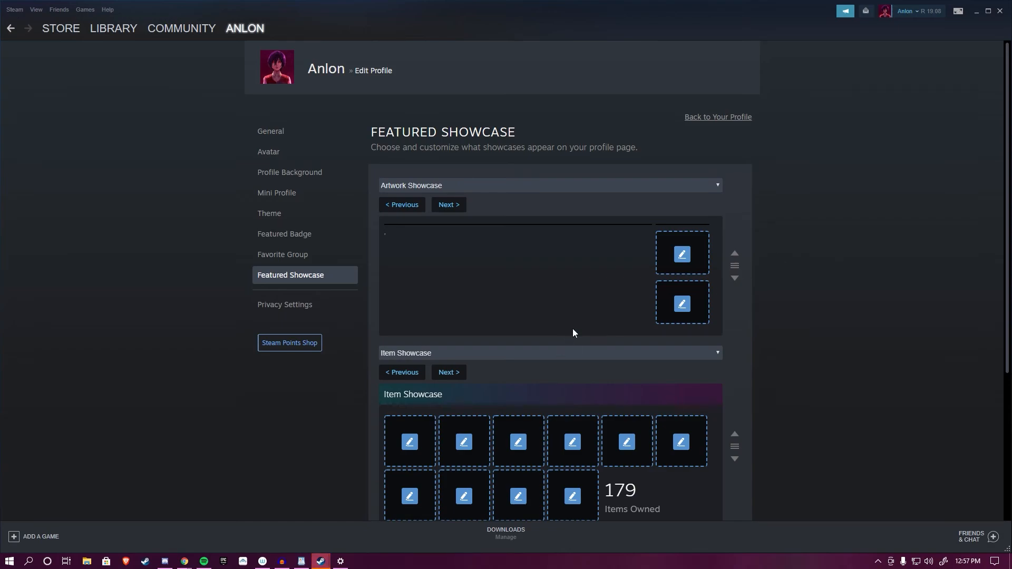
mouse_move(682, 254)
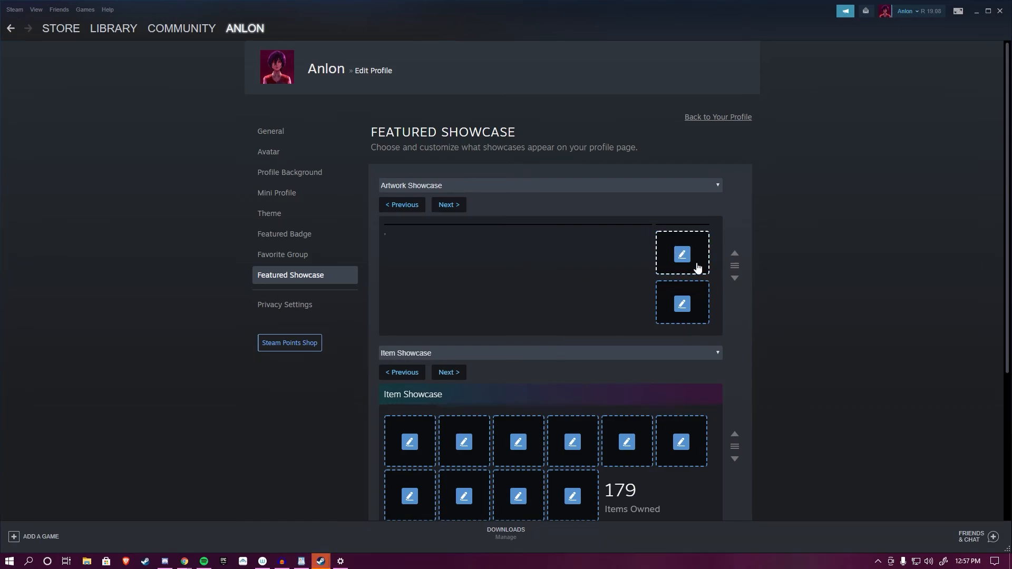
scroll(down, 3)
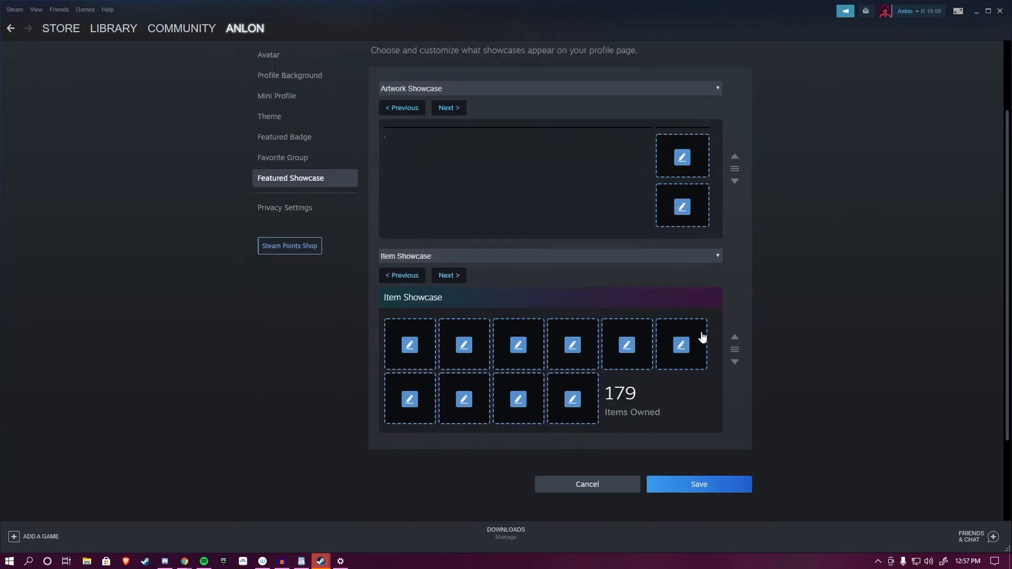
scroll(down, 3)
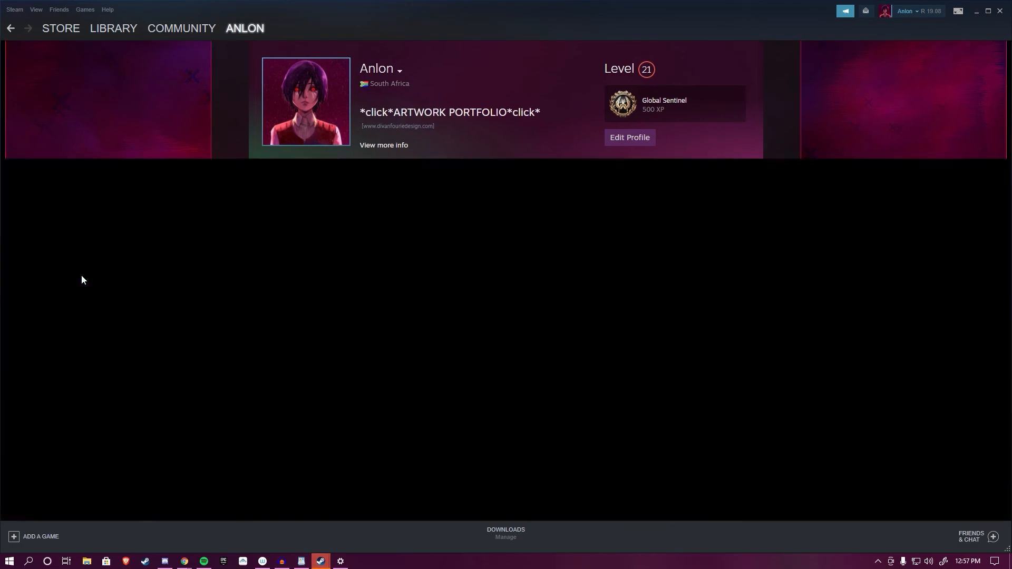
scroll(down, 3)
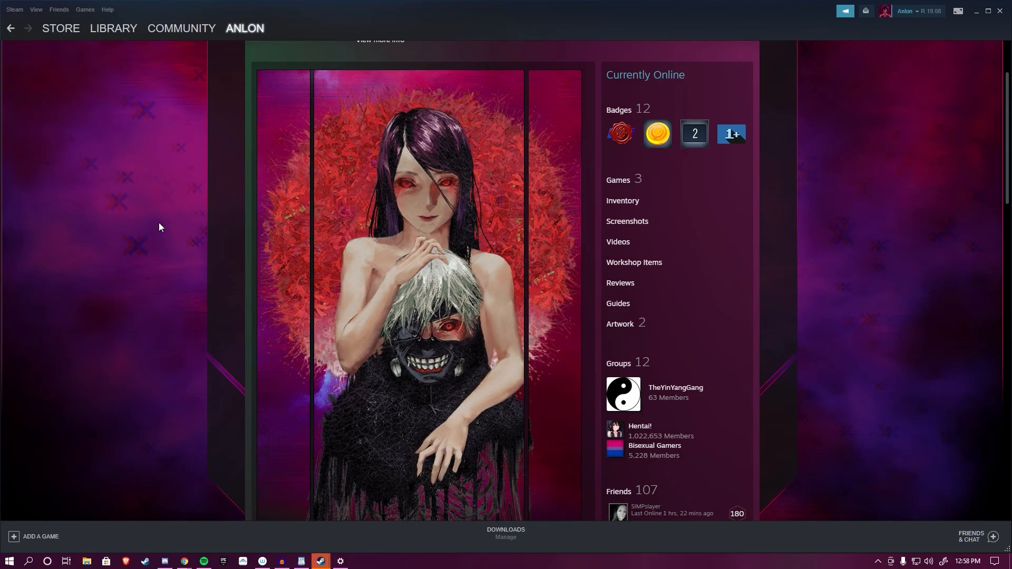
scroll(down, 3)
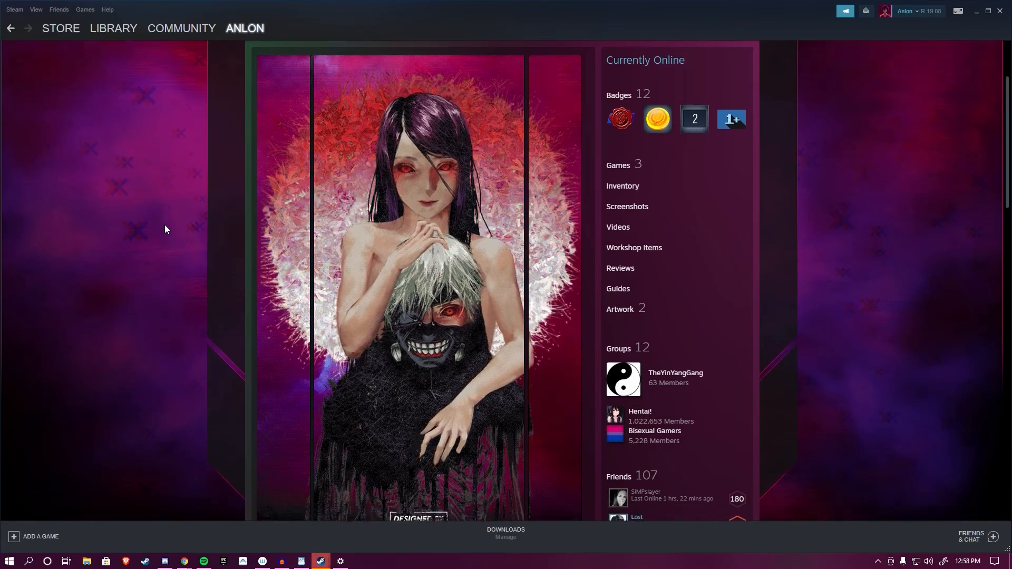
scroll(down, 3)
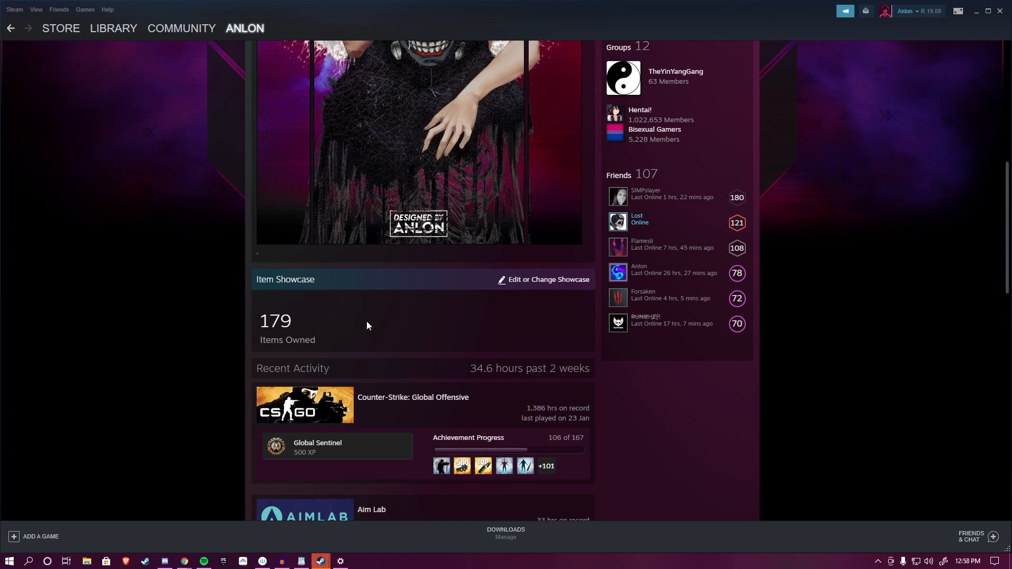